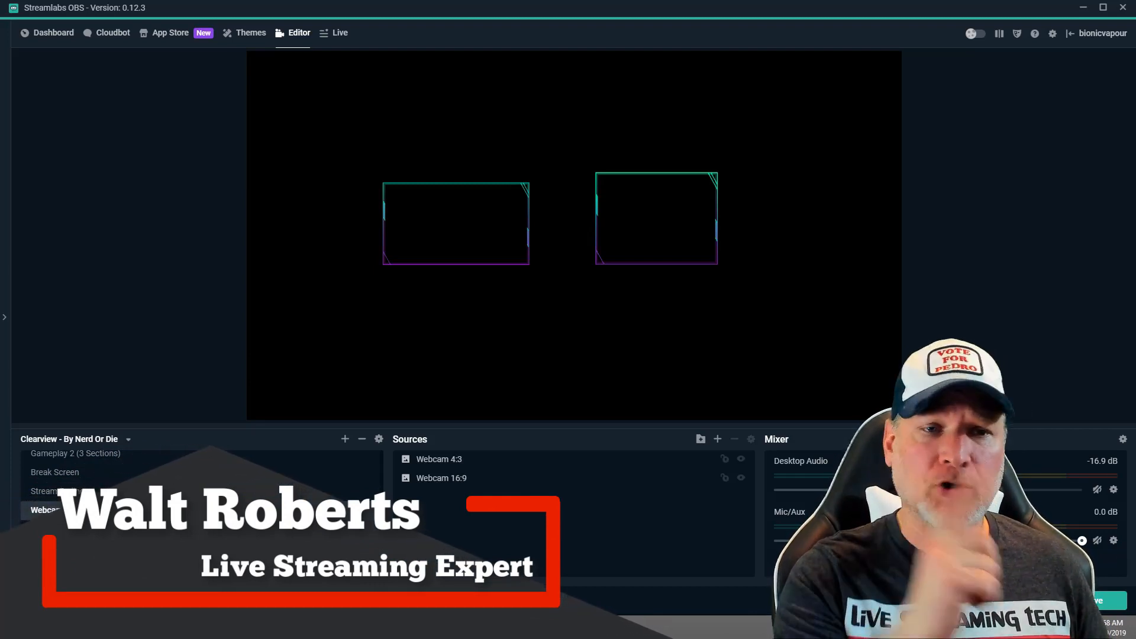
Start a new scene and enter the name 'Thumbnail' for it
click(61, 511)
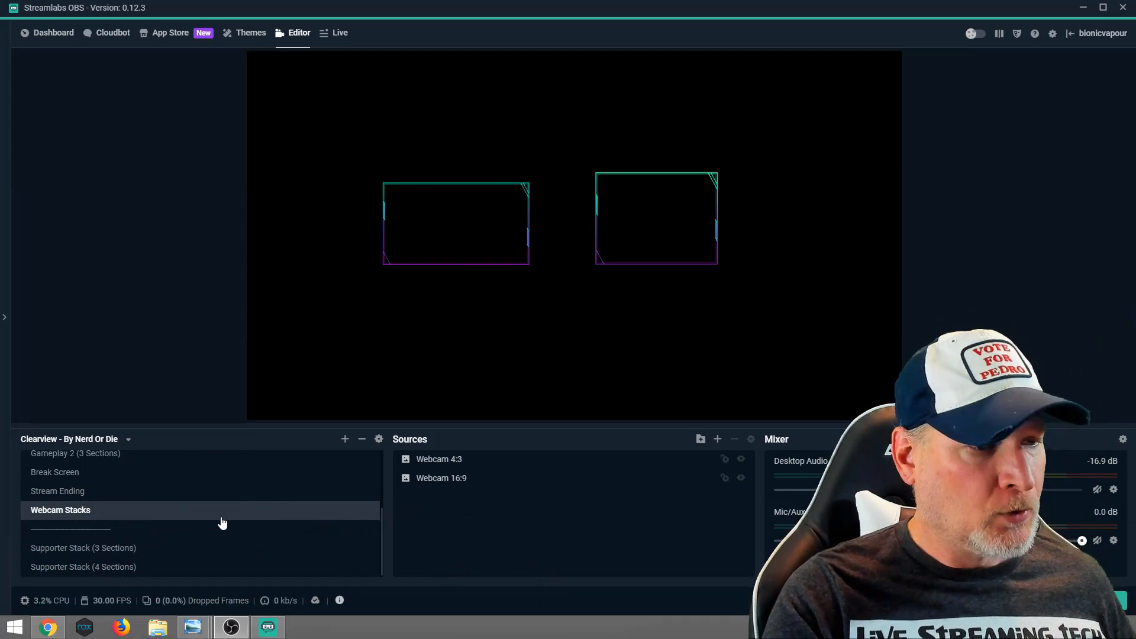
click(345, 440)
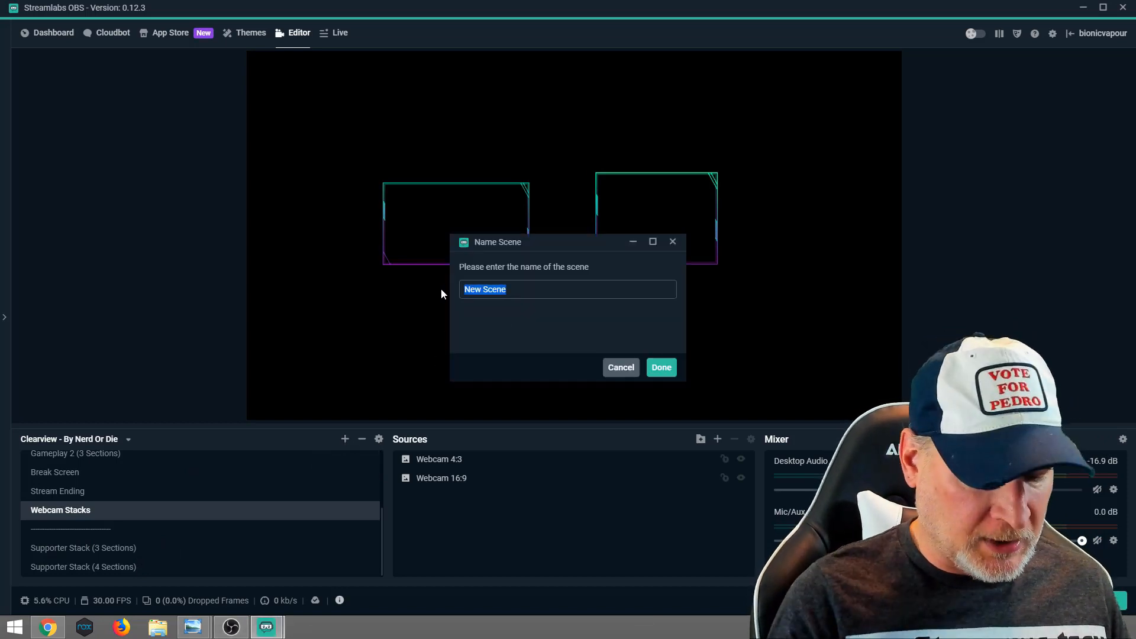
text(Thum)
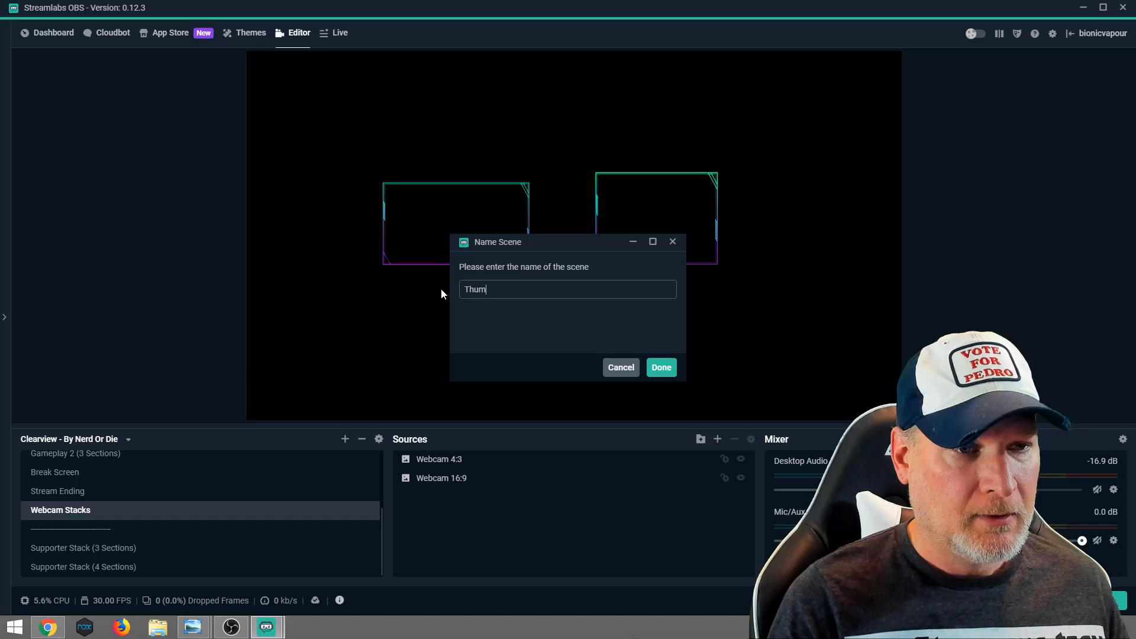
text(bnail)
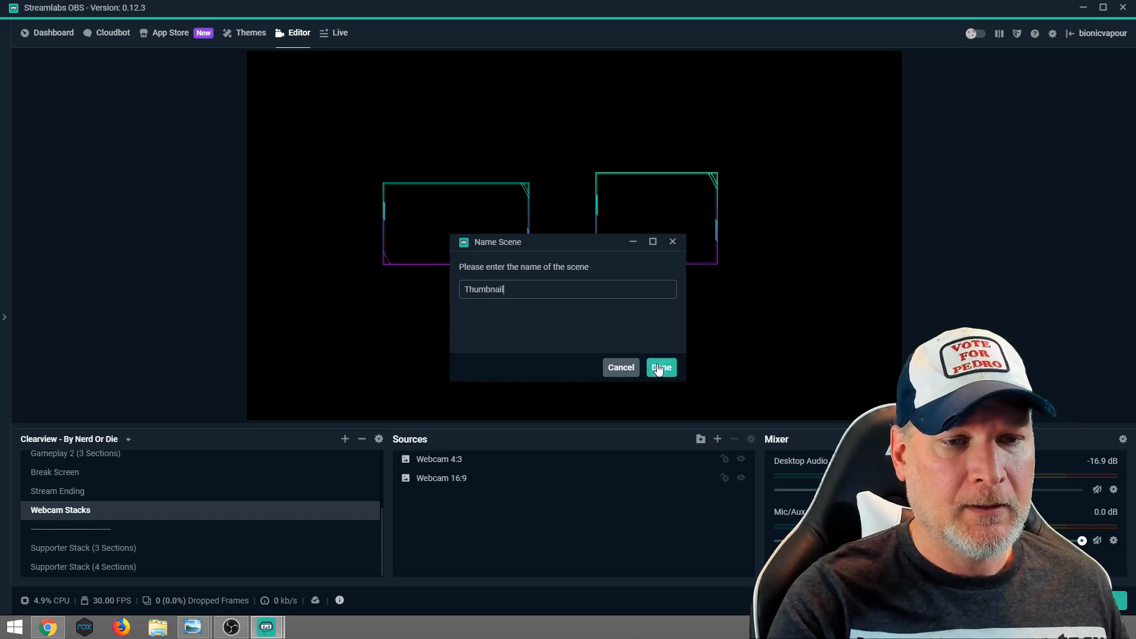
Confirm the name so the empty Thumbnail scene becomes active
click(659, 367)
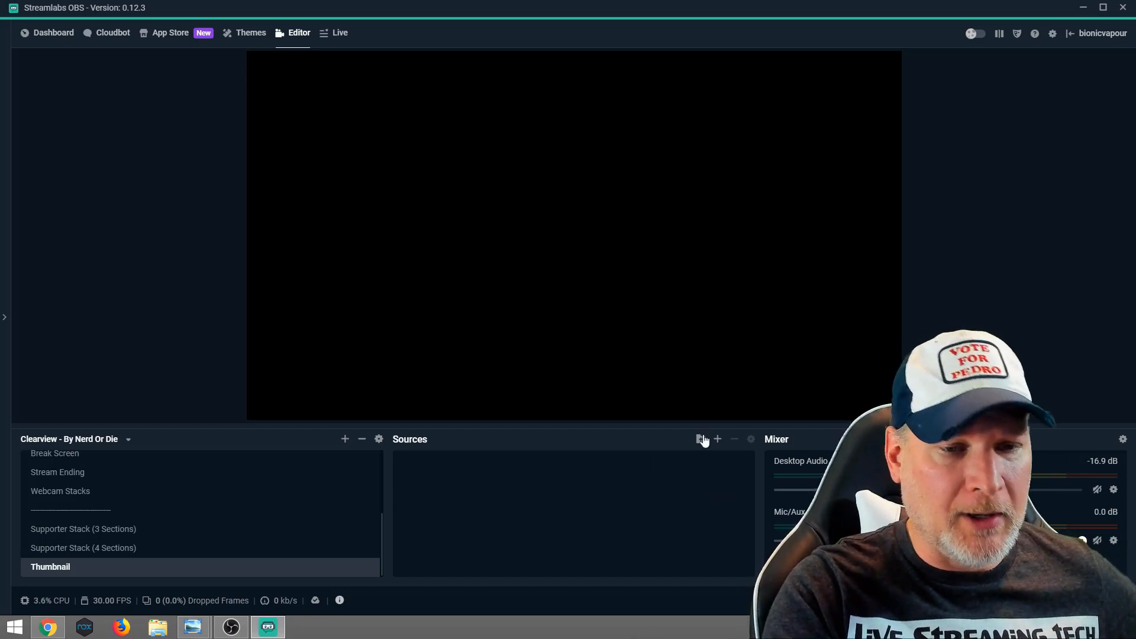
mouse_move(717, 439)
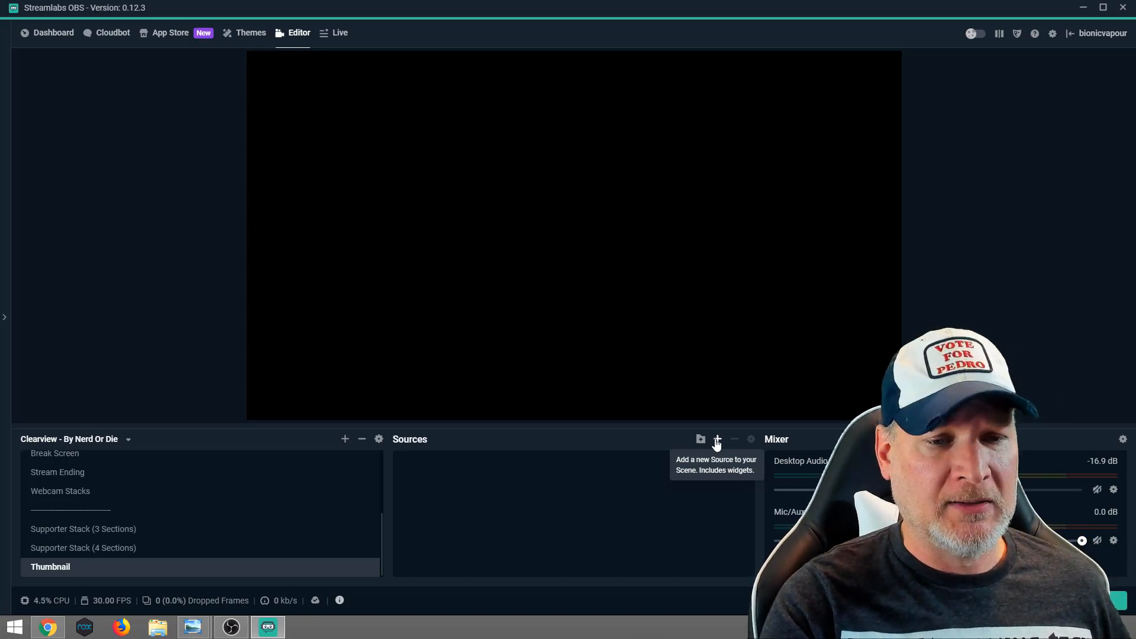
Add an Image source named 'background' loaded with the blue watercolour picture
click(717, 439)
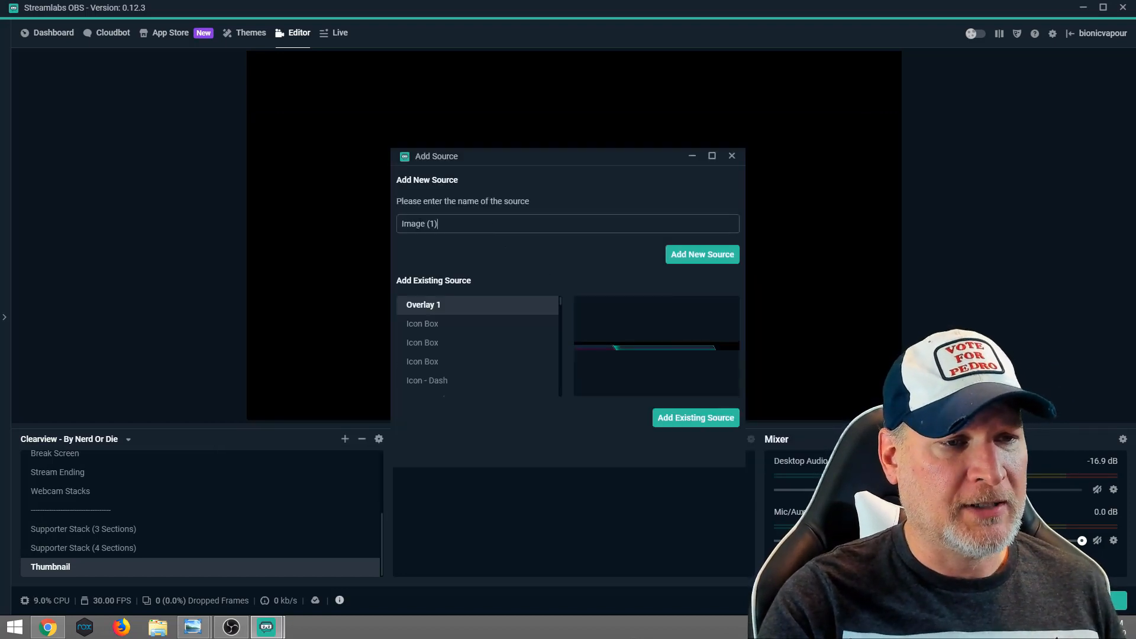
text(back)
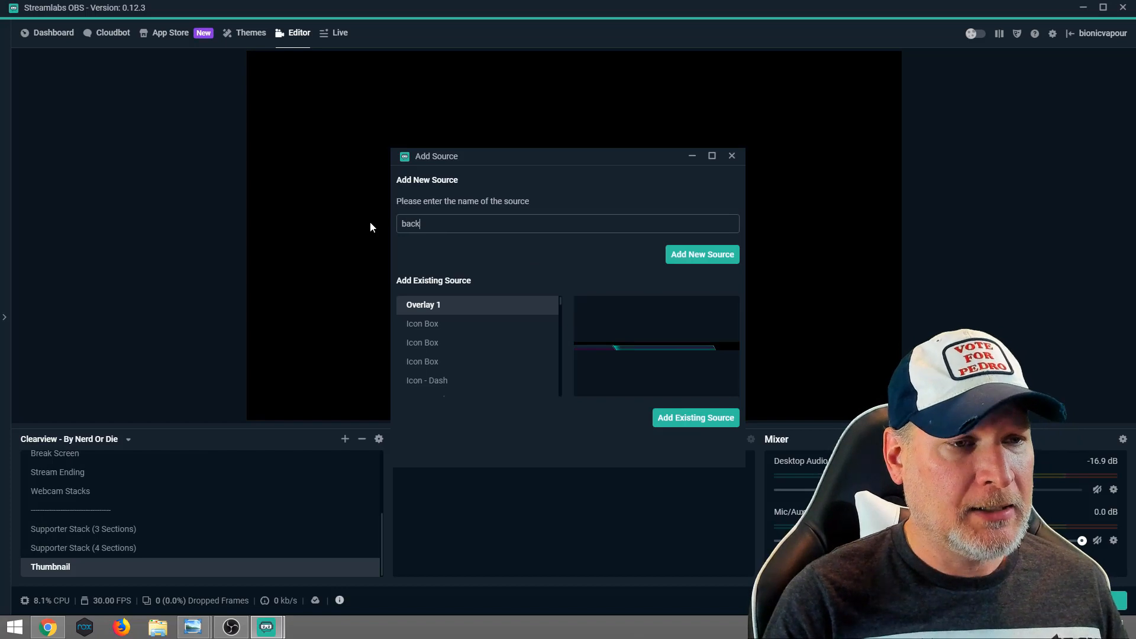
text(ground)
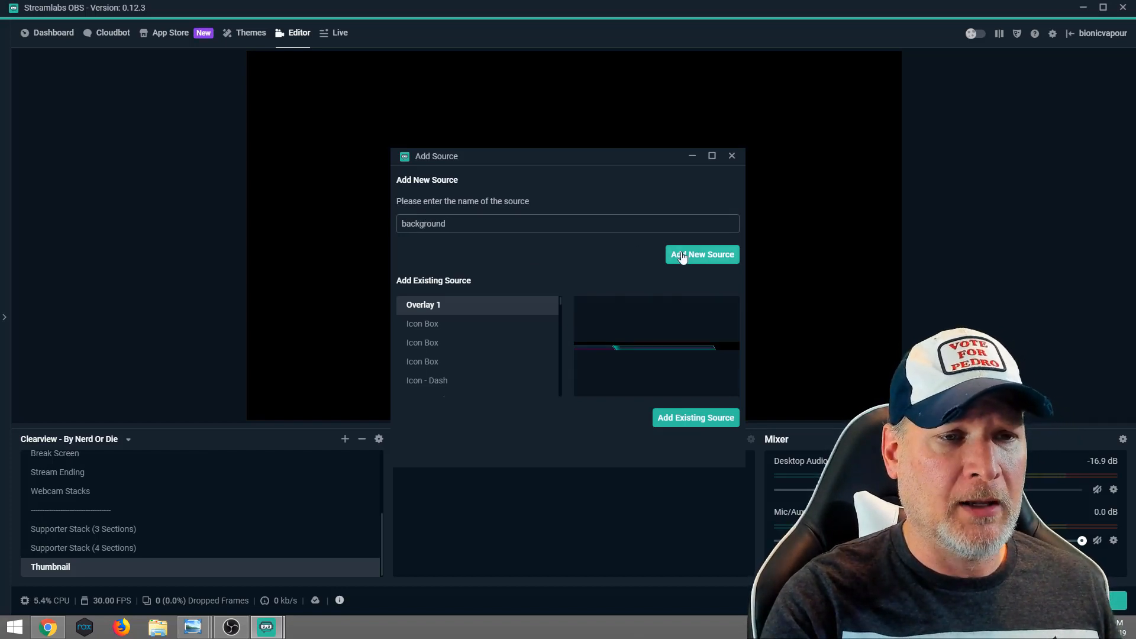
click(702, 254)
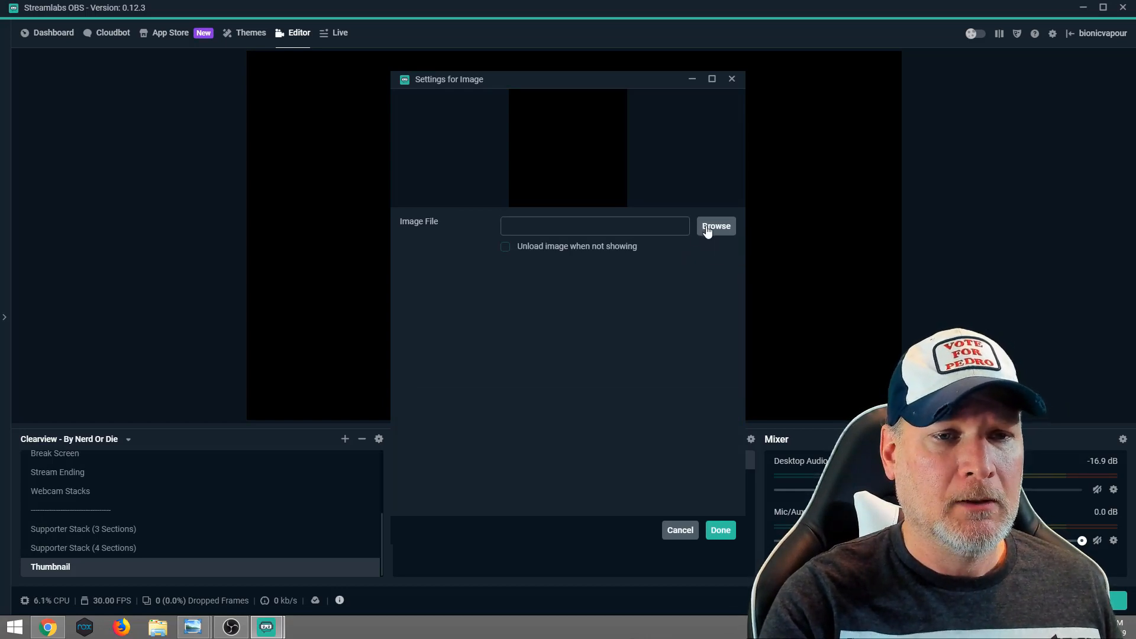
click(716, 226)
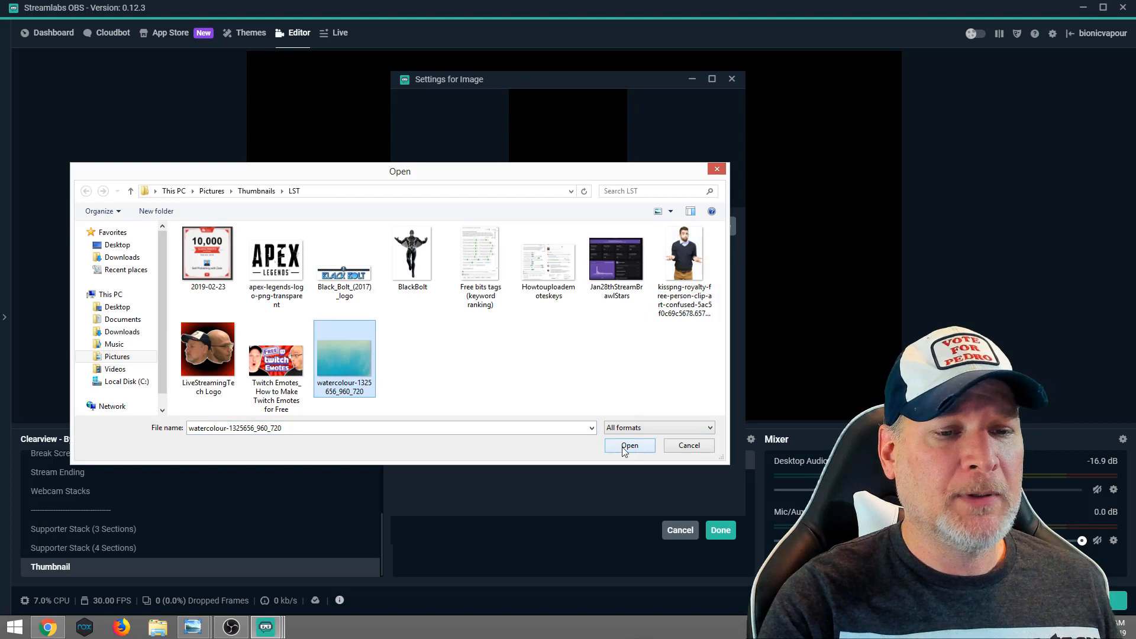
click(629, 445)
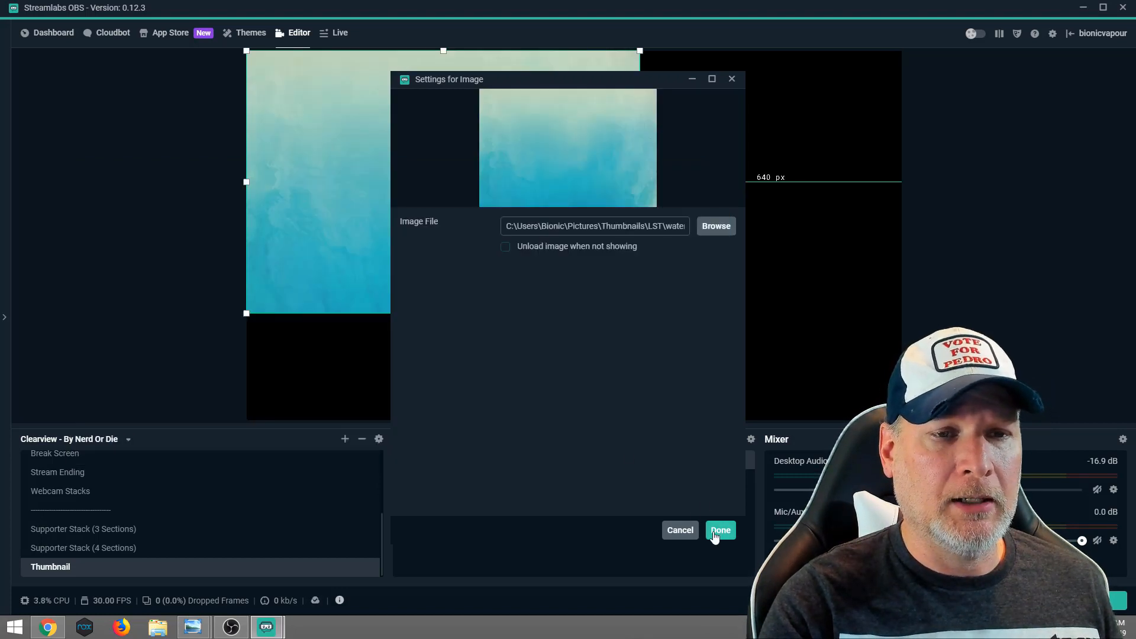
Accept the background settings and stretch the watercolour image to fill the canvas
click(719, 531)
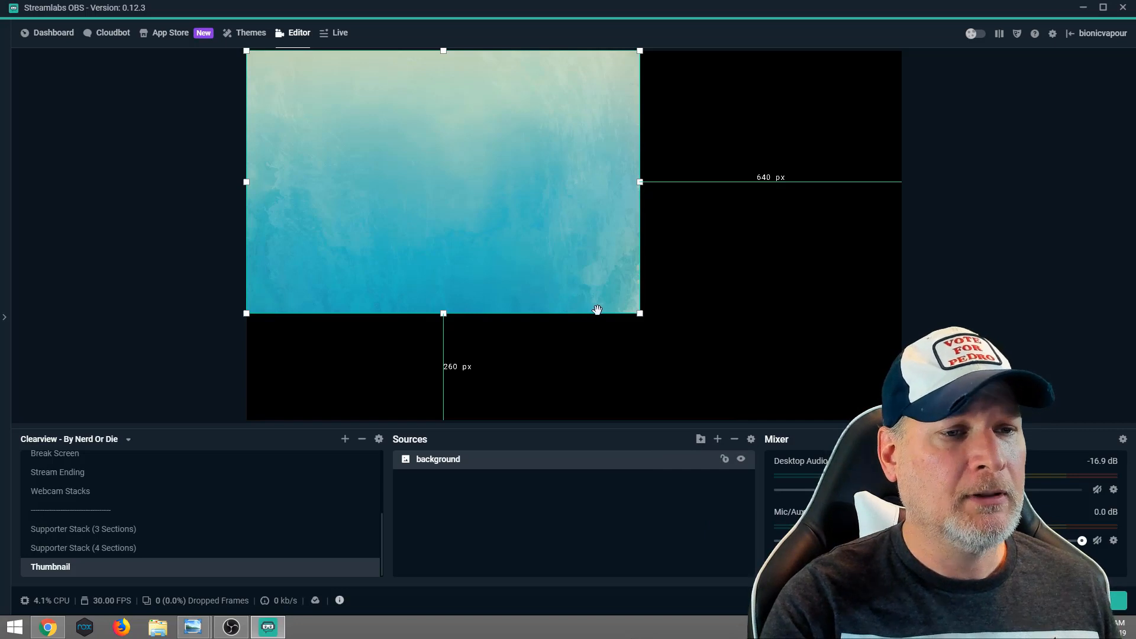
mouse_move(527, 210)
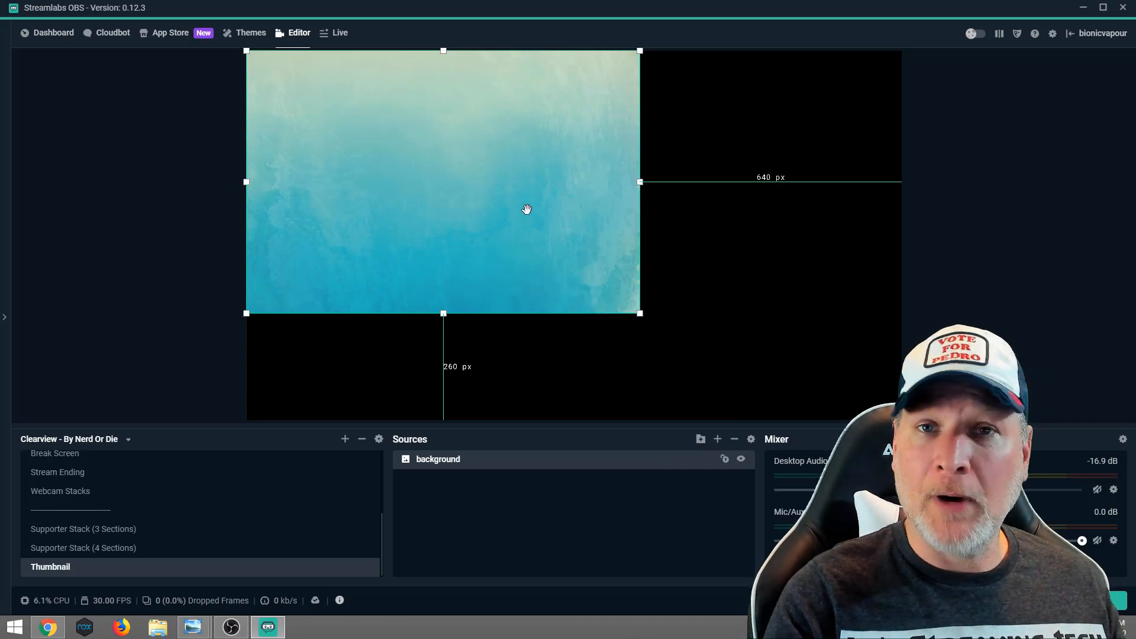
mouse_move(474, 157)
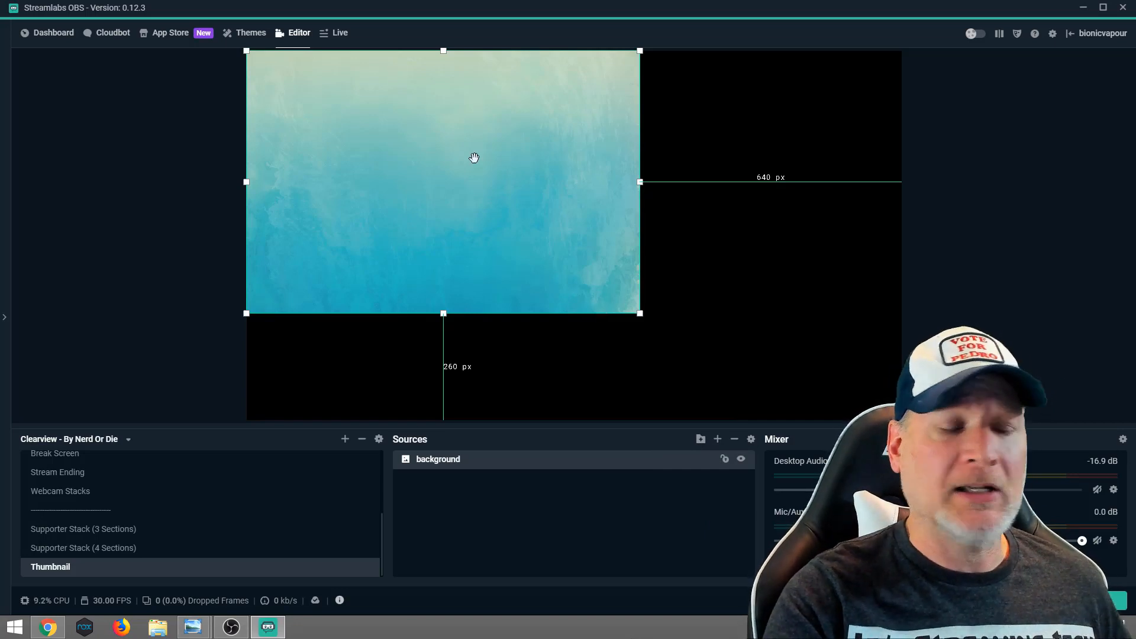
right_click(473, 157)
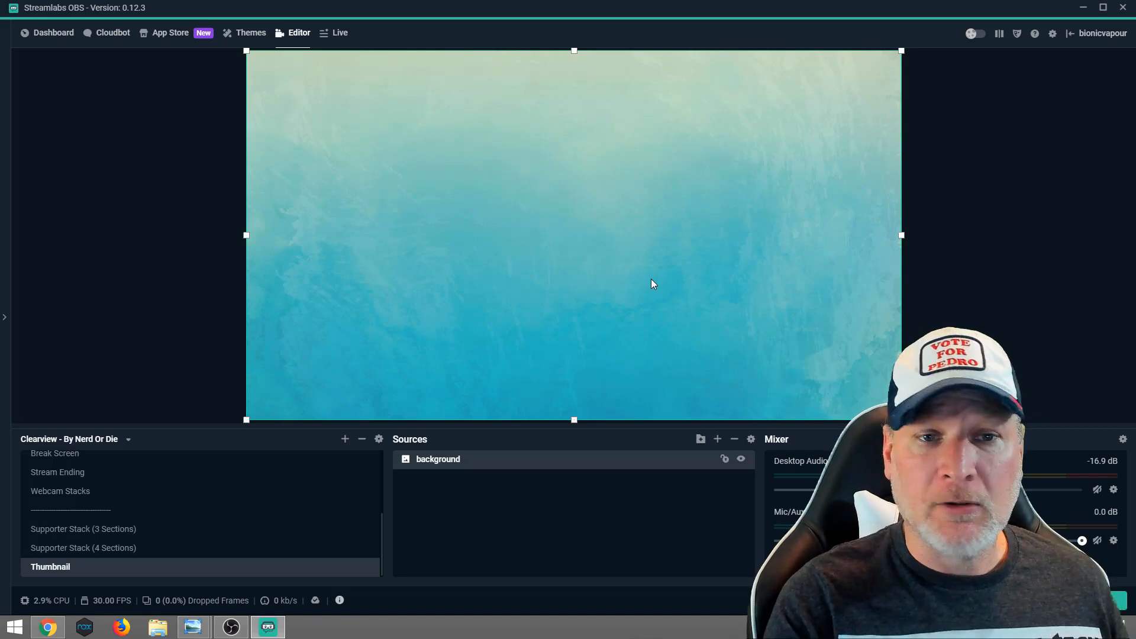
click(717, 438)
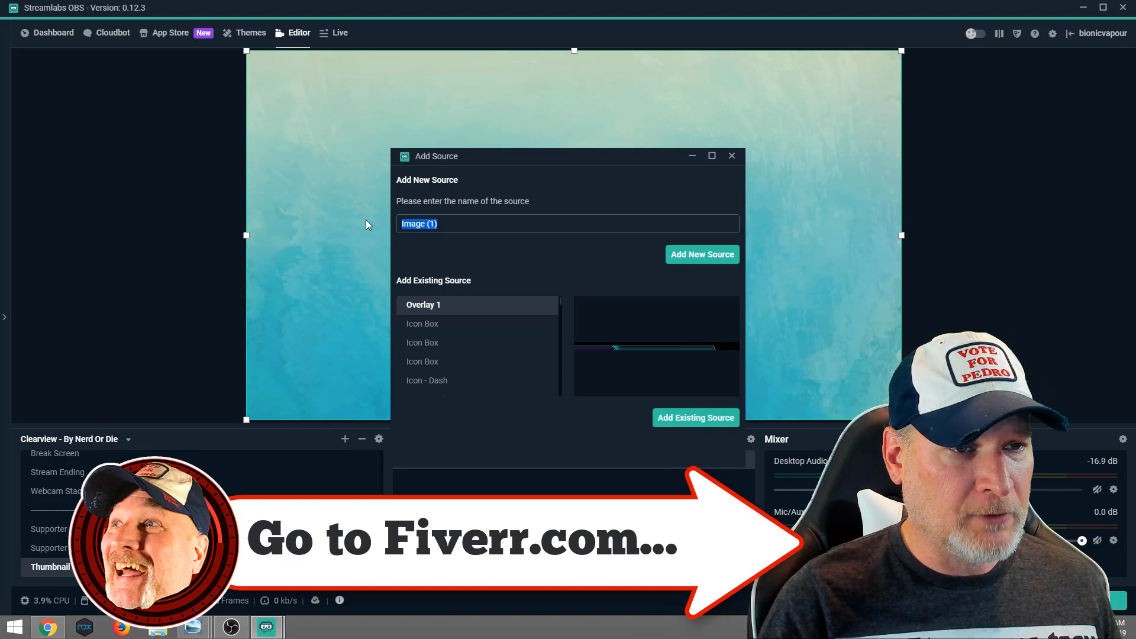
Add an Image source named 'Me' showing the shrugging-man cut-out on the right
text(M)
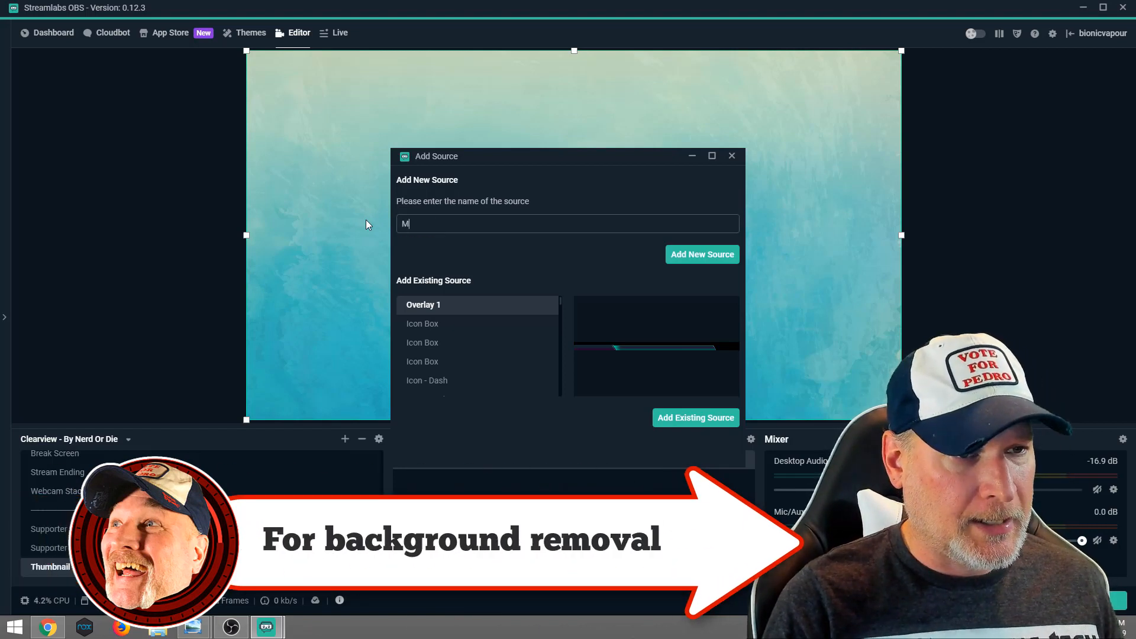
text(e)
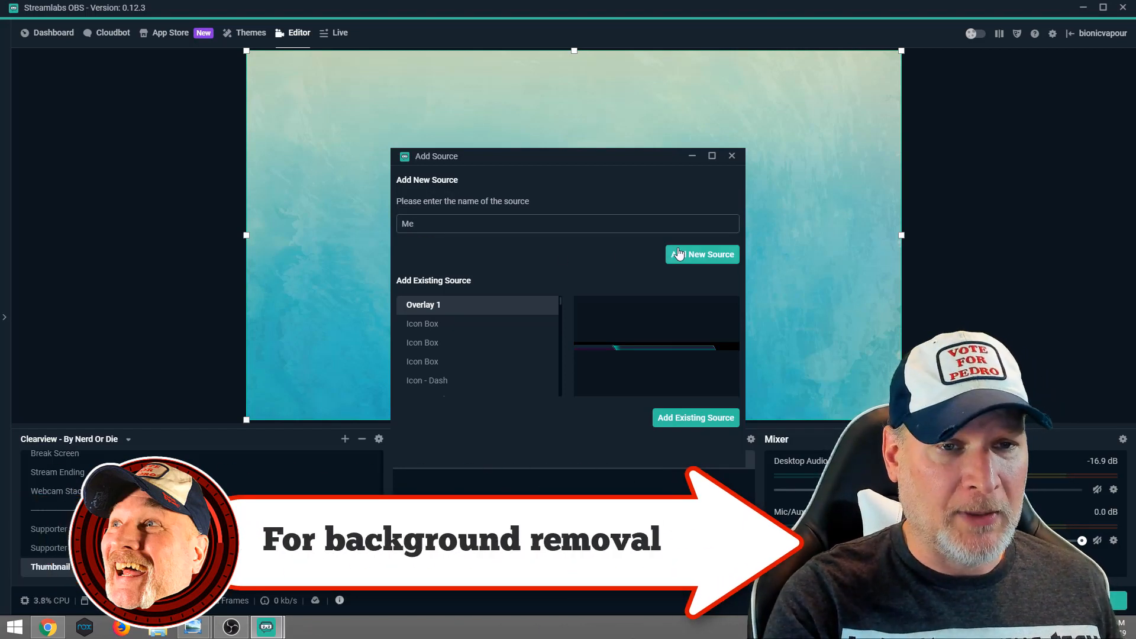
click(702, 255)
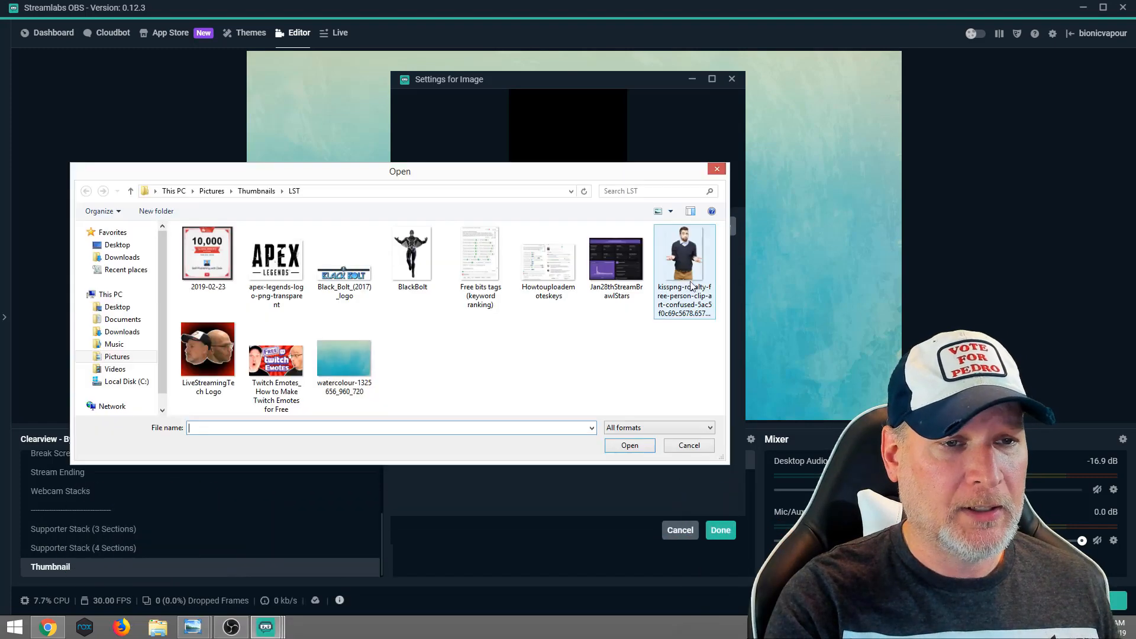
click(683, 257)
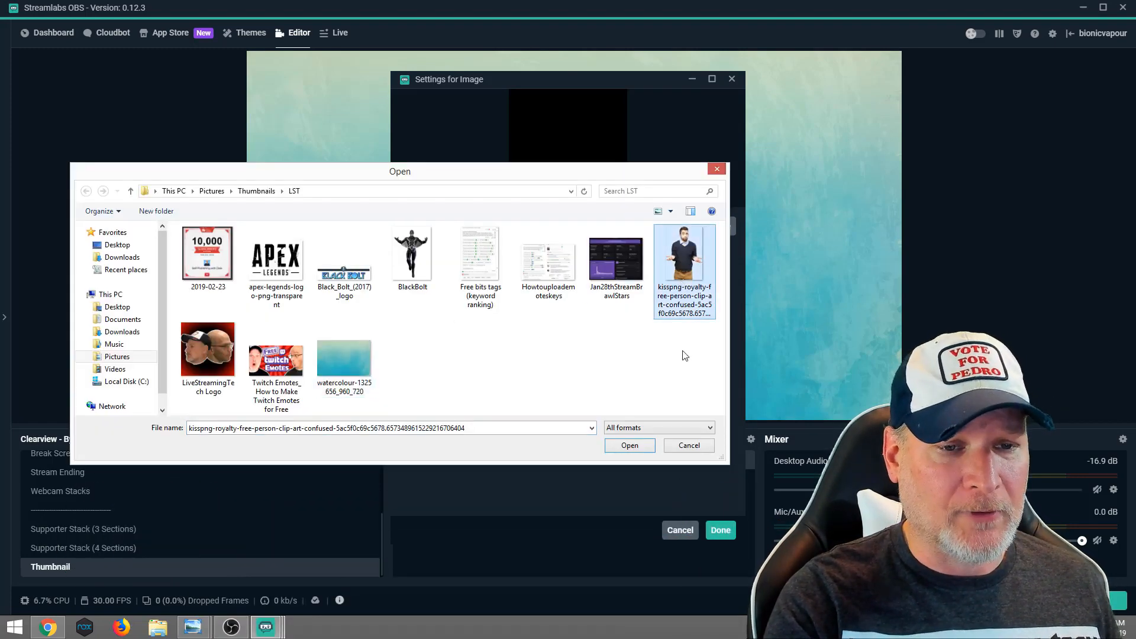
mouse_move(630, 445)
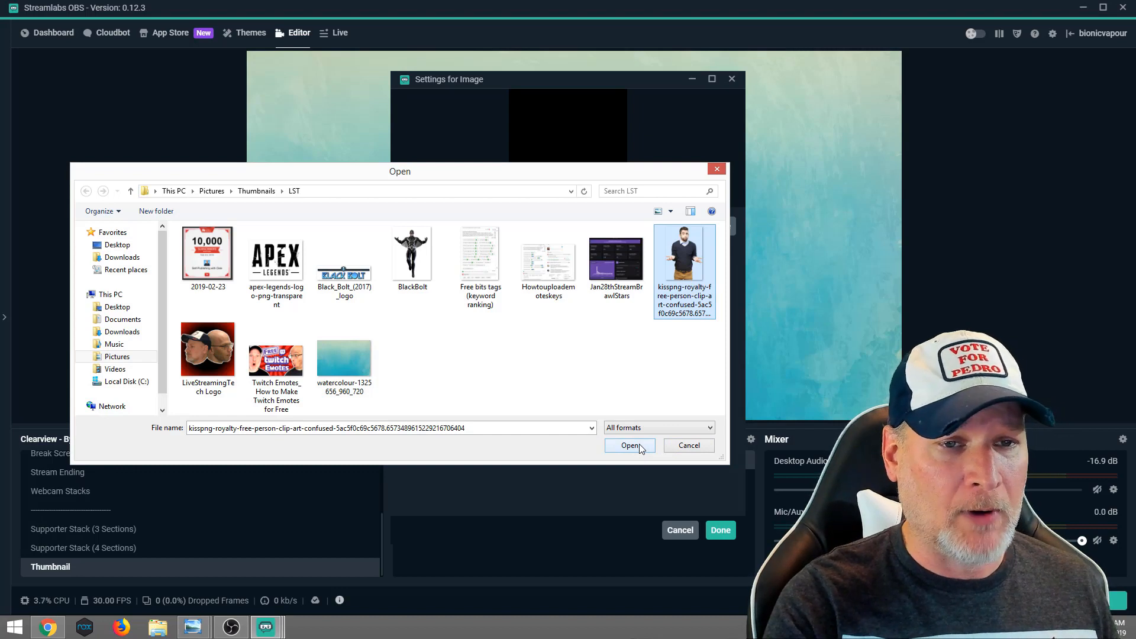
click(629, 446)
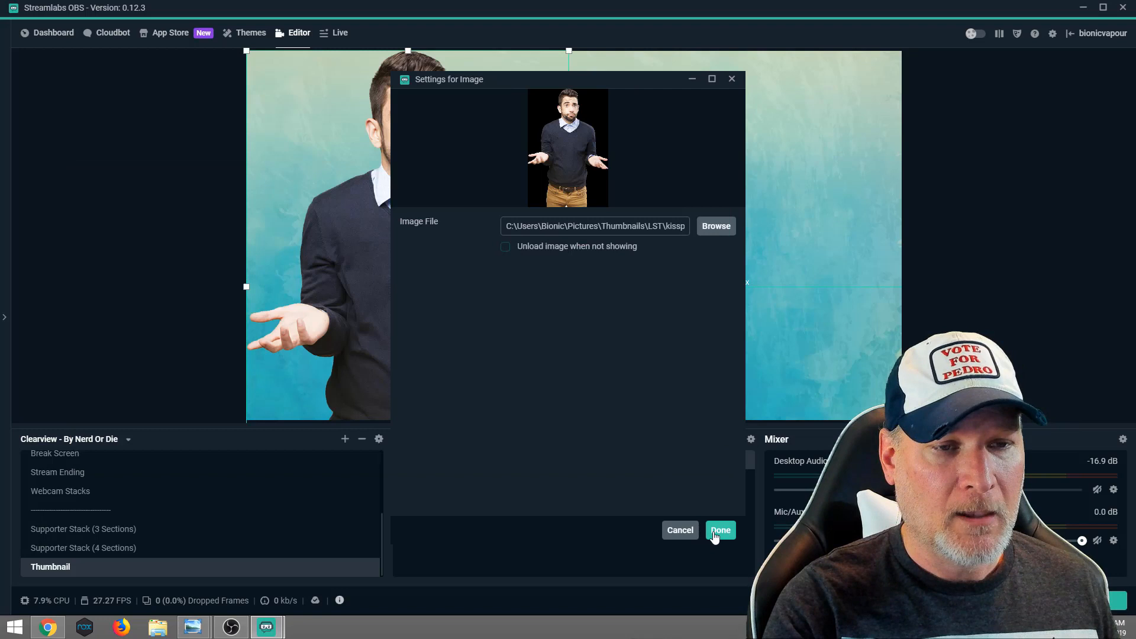
click(720, 530)
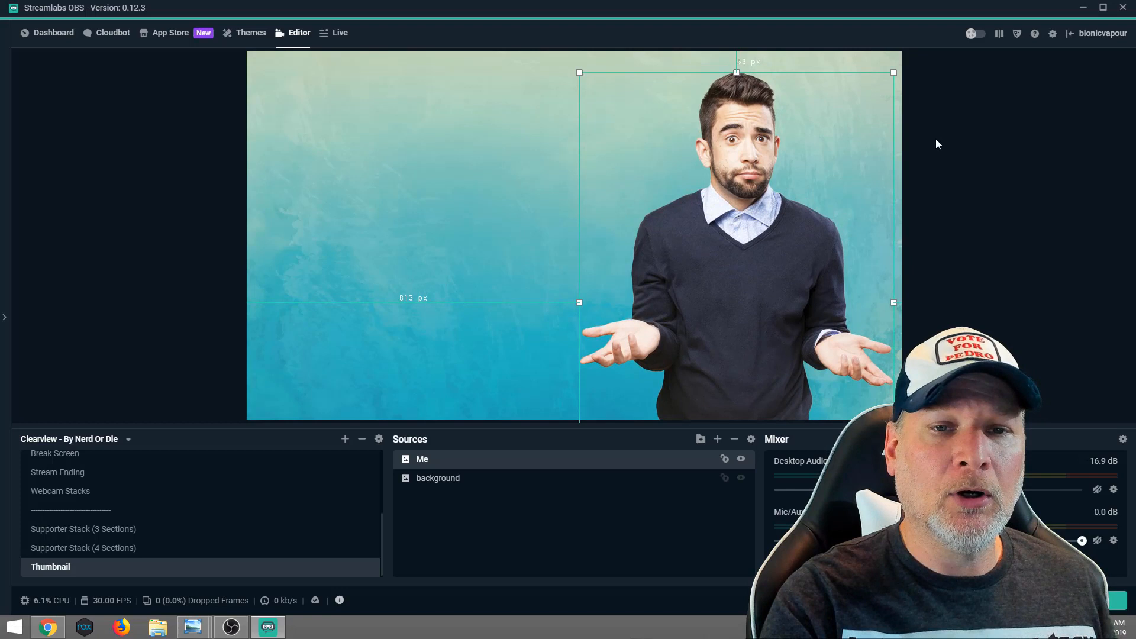
Add an Image source named 'GameTitle' loaded with the Apex Legends logo PNG
click(659, 447)
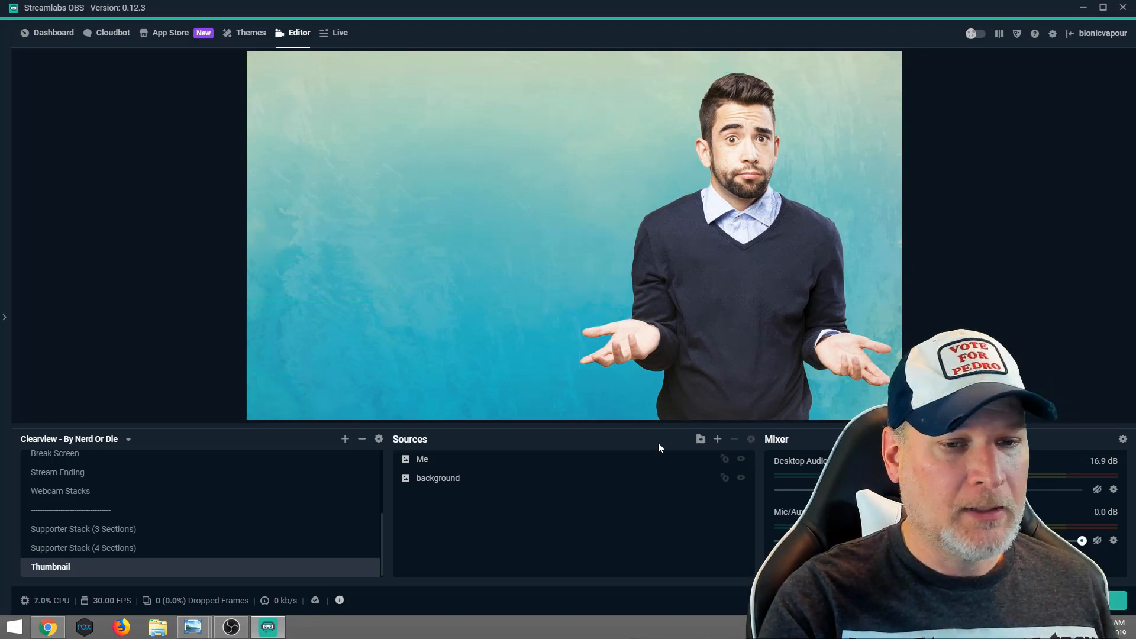
click(718, 439)
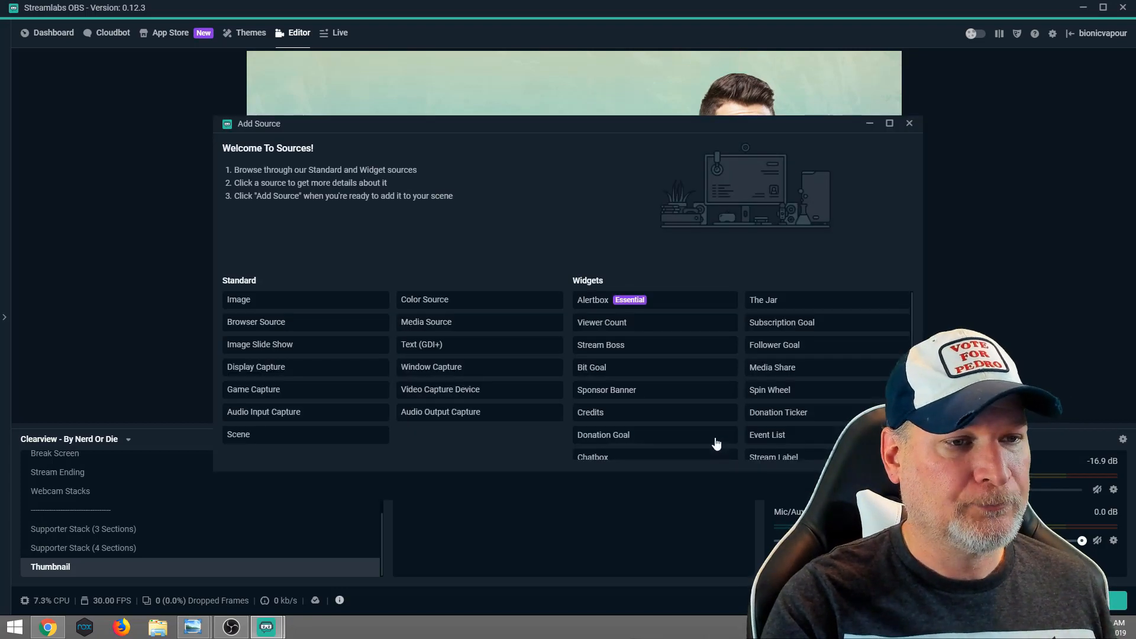
click(304, 300)
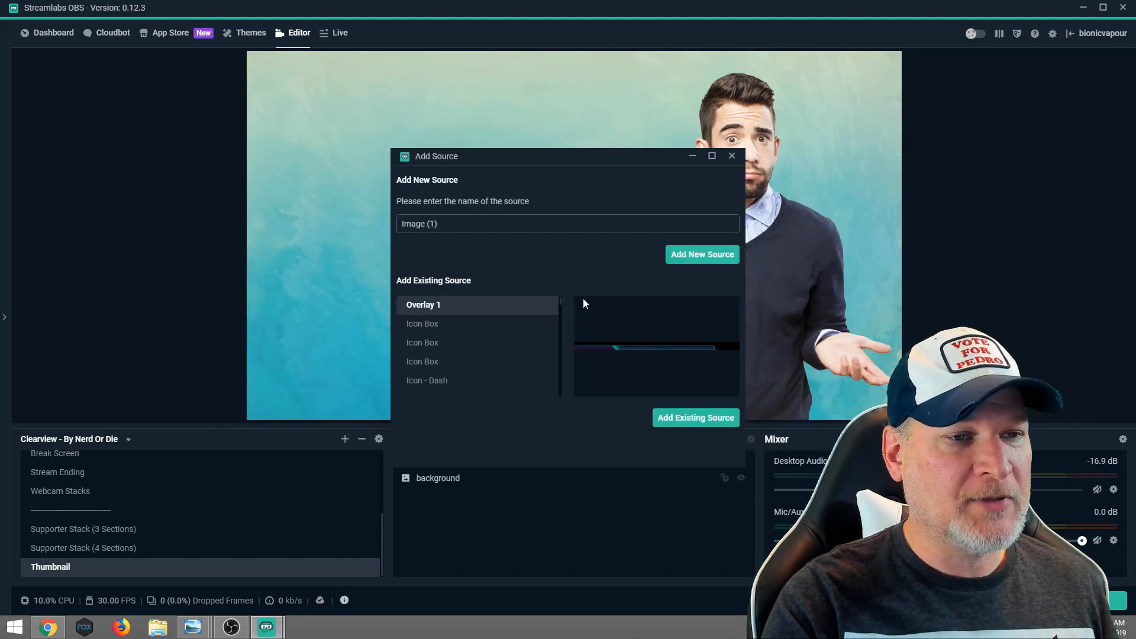
text(Ga)
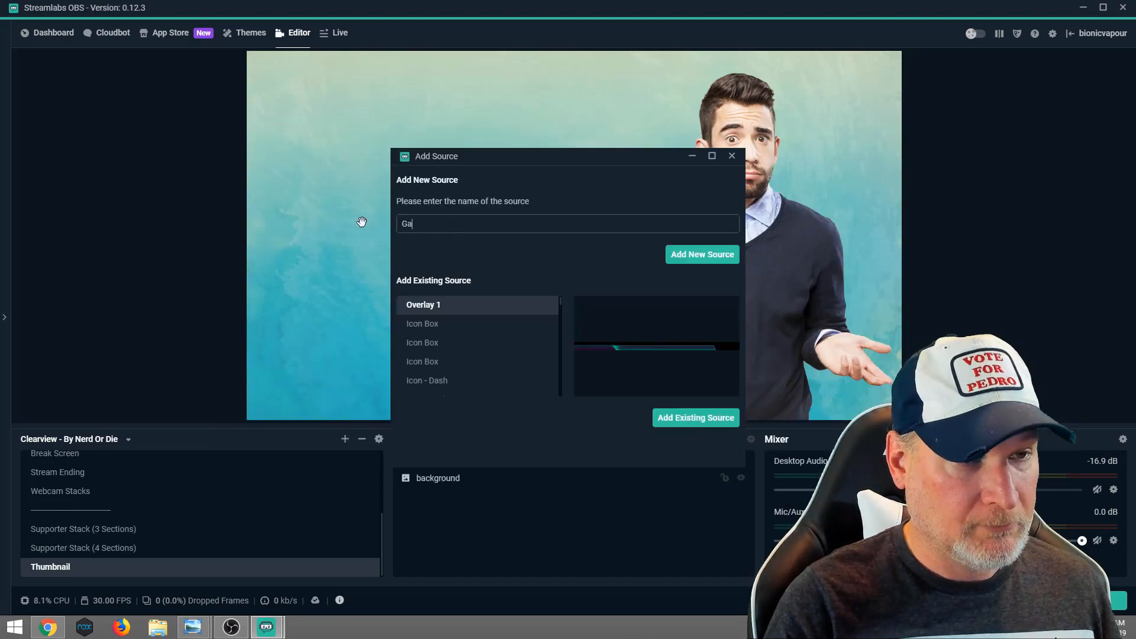
text(meTitle)
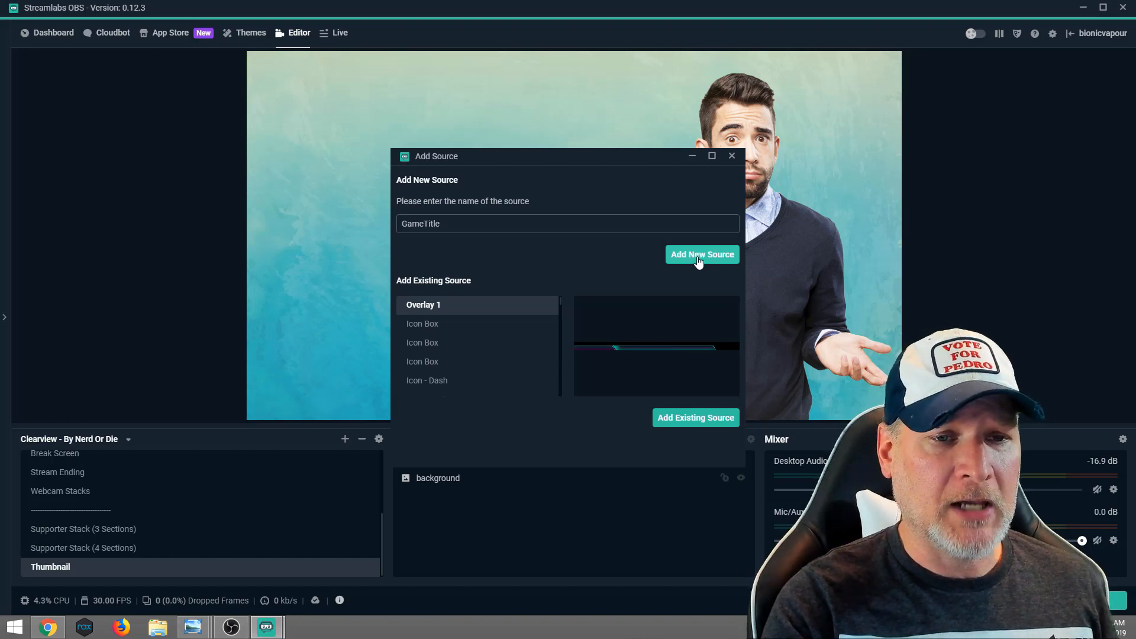
click(701, 255)
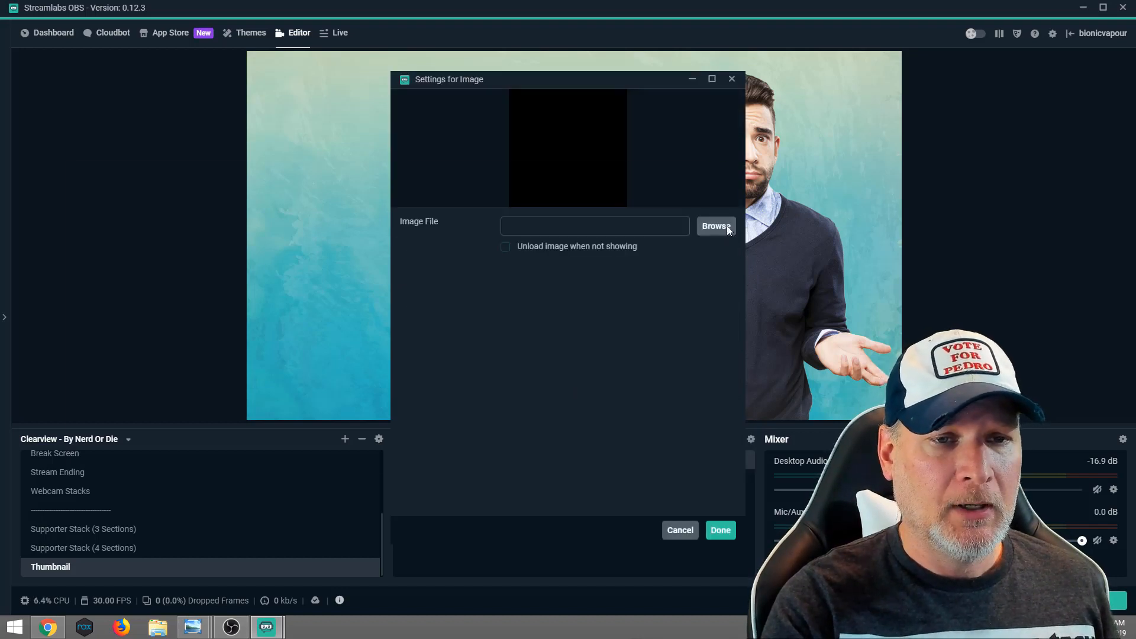
click(715, 226)
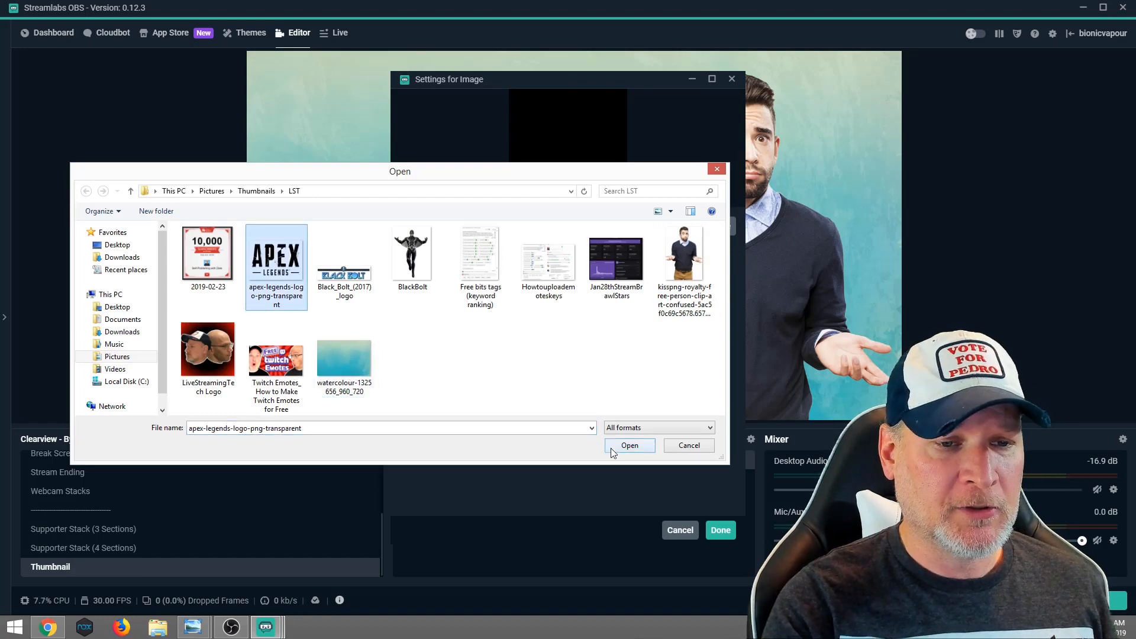
click(628, 445)
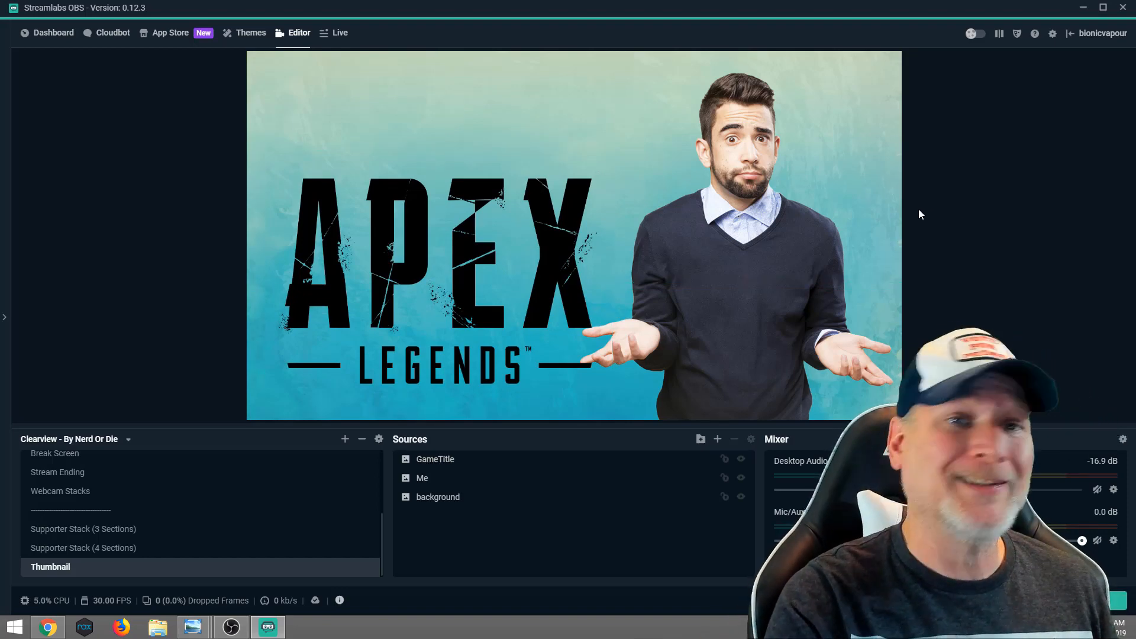
mouse_move(792, 202)
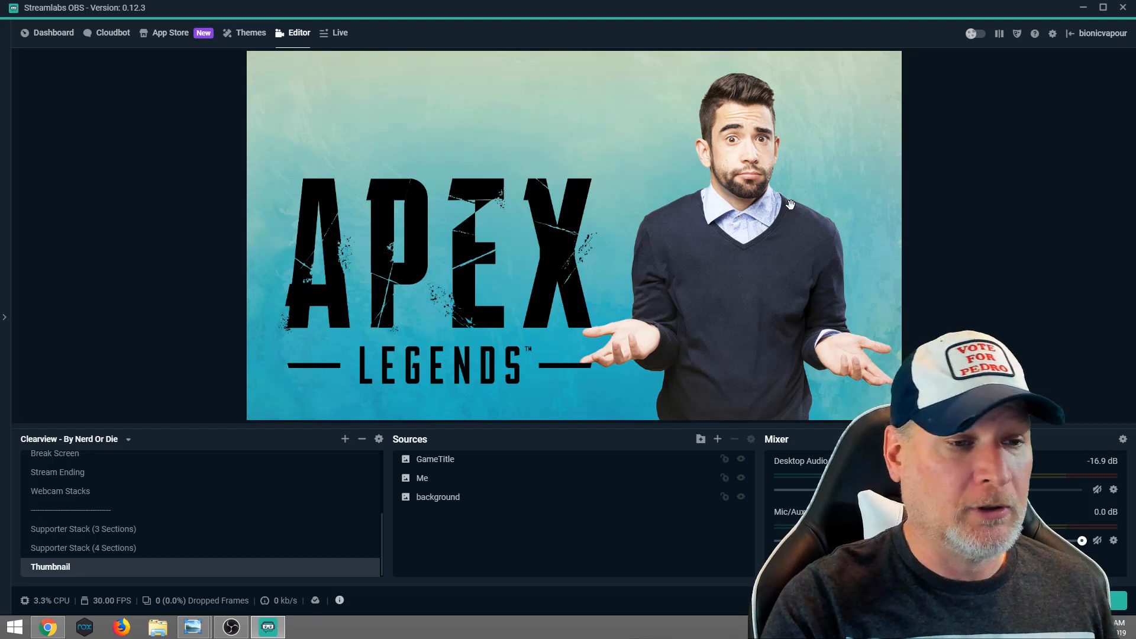
mouse_move(717, 439)
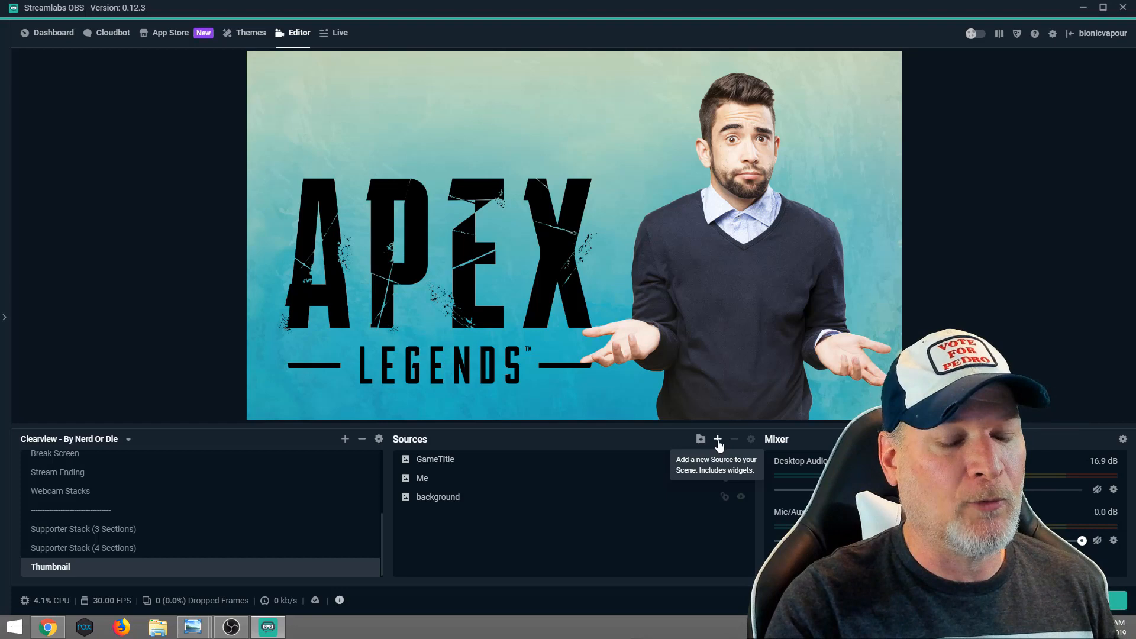
Add a Text (GDI+) source 'ThumbTitle' in Franklin Gothic Medium, Regular style
click(718, 441)
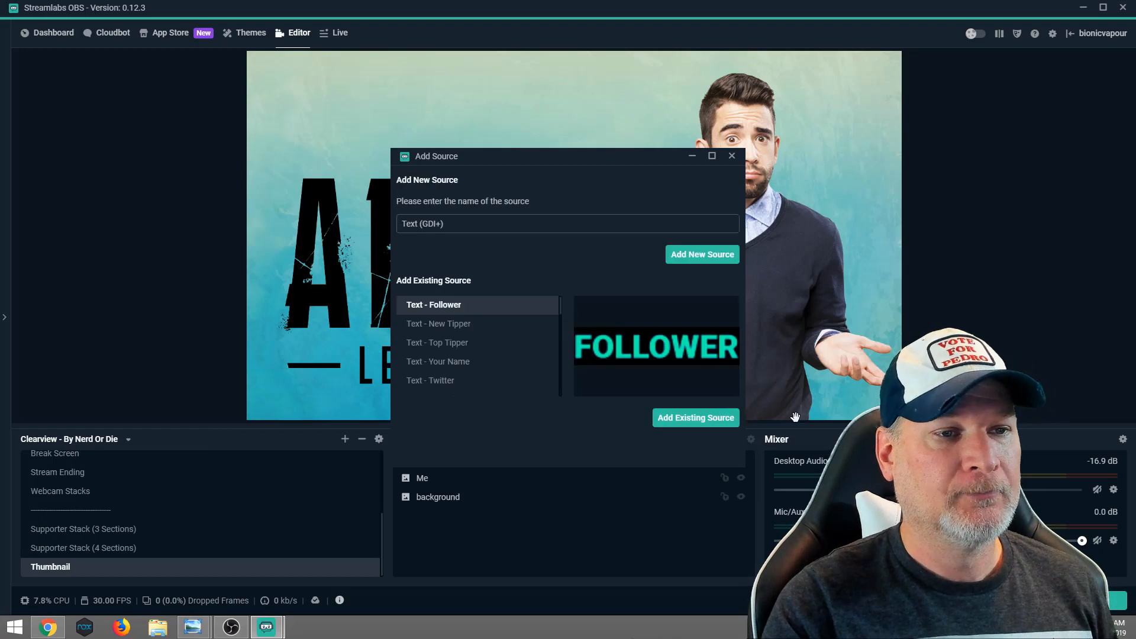
triple_click(567, 224)
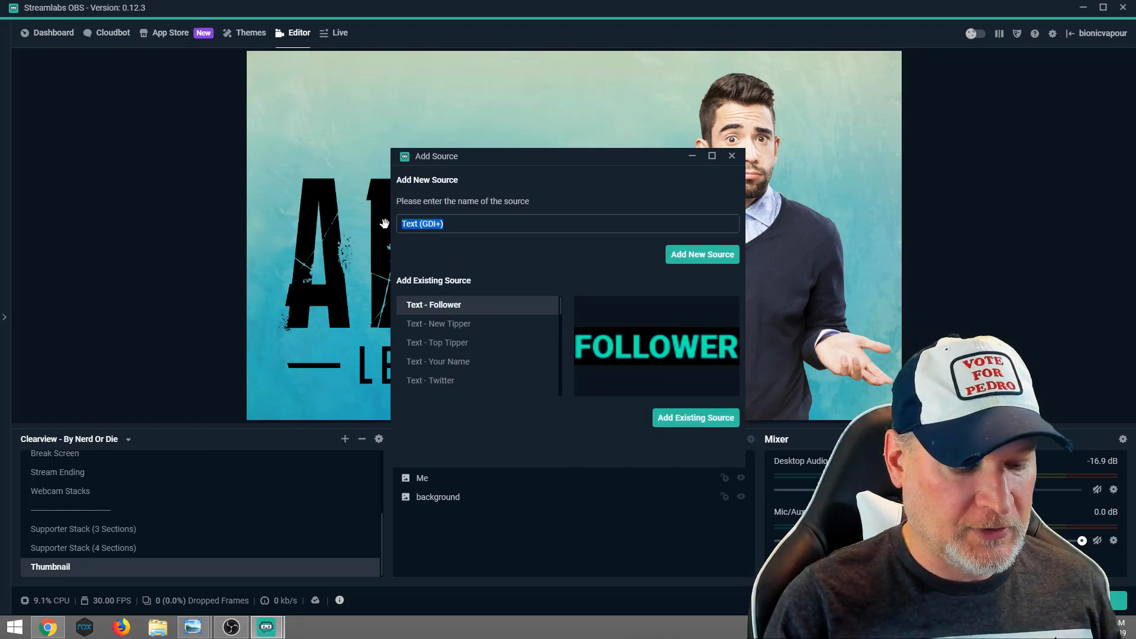
text(ThumbTitl)
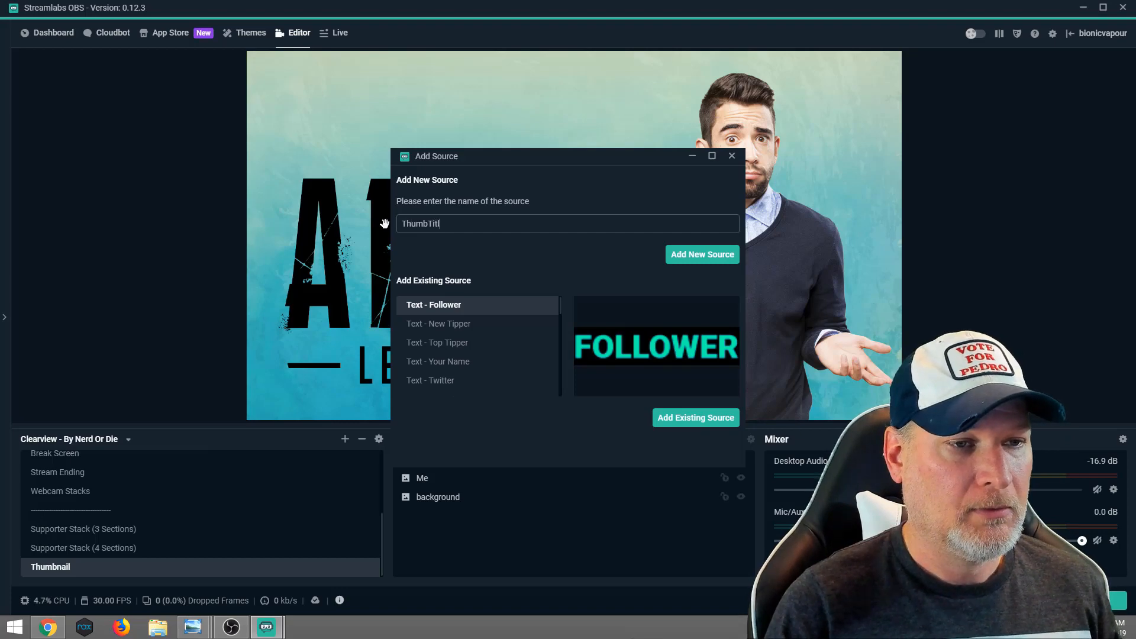
click(701, 255)
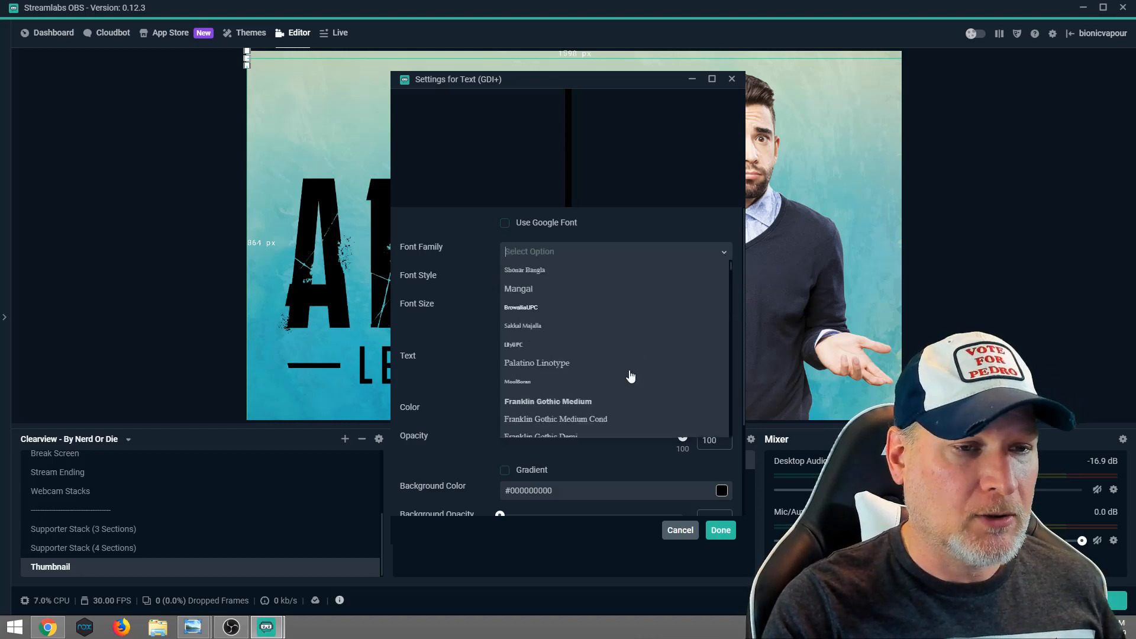
click(546, 401)
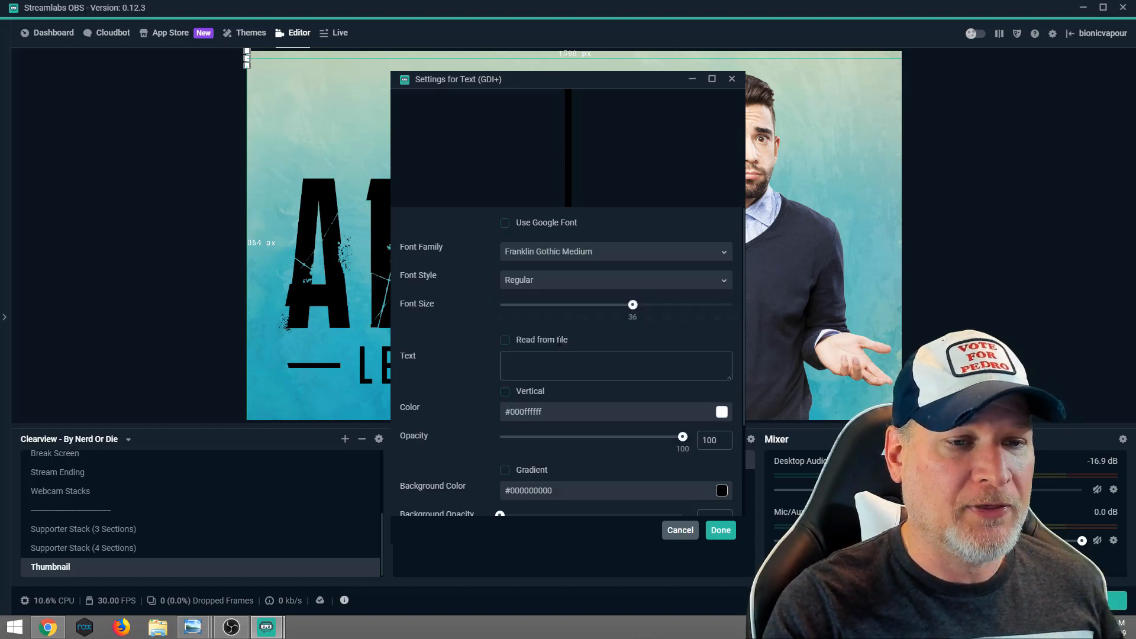
mouse_move(726, 287)
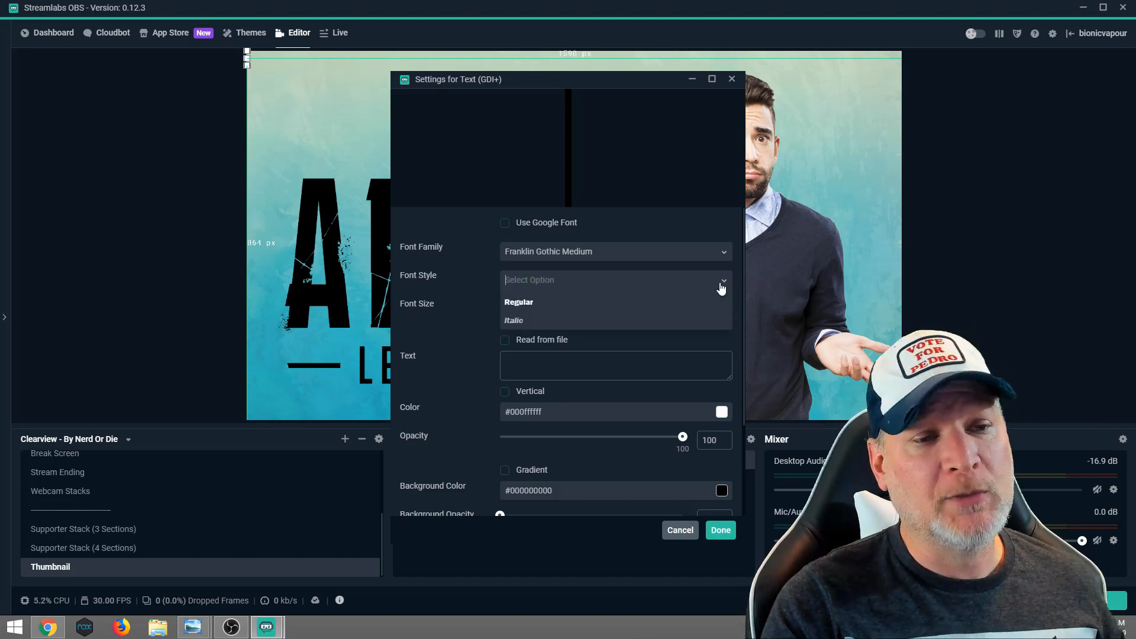
mouse_move(516, 304)
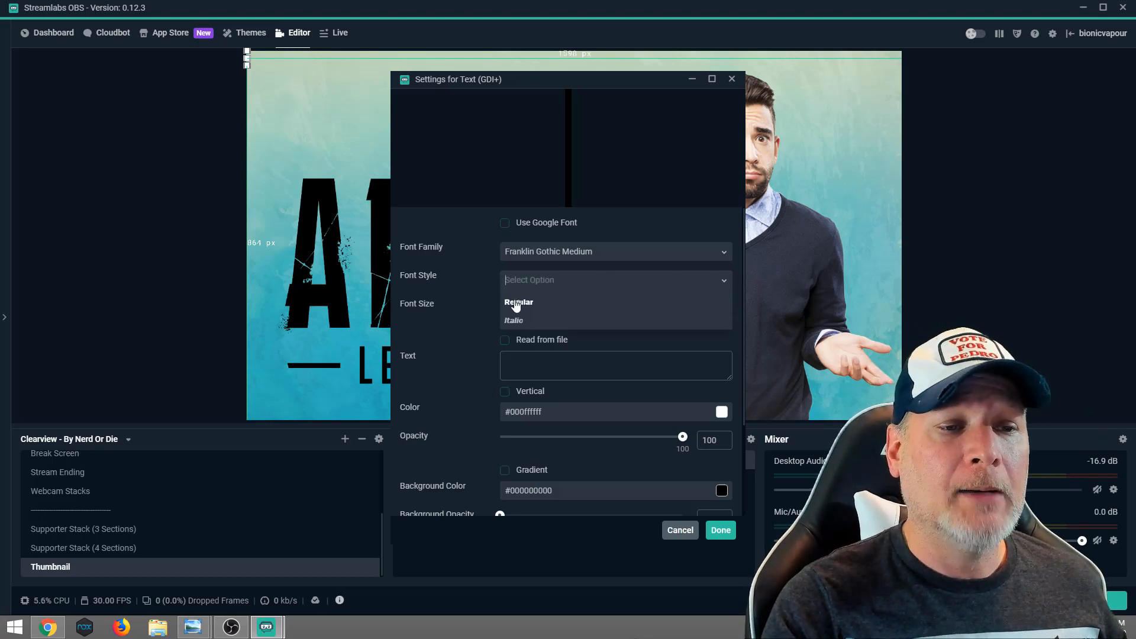
click(518, 302)
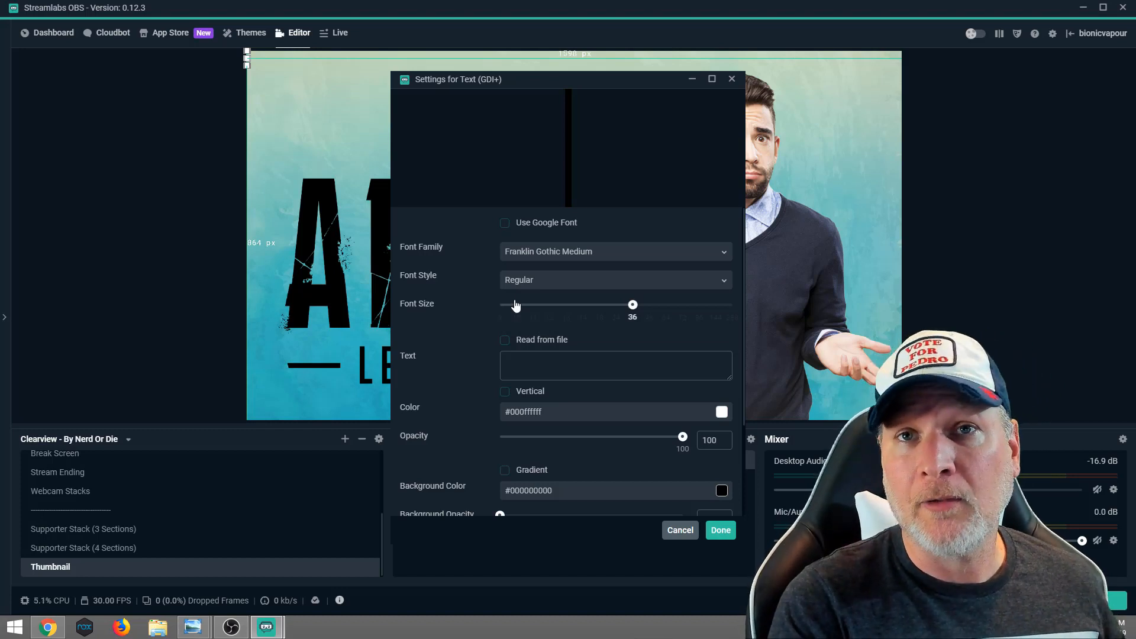
mouse_move(627, 311)
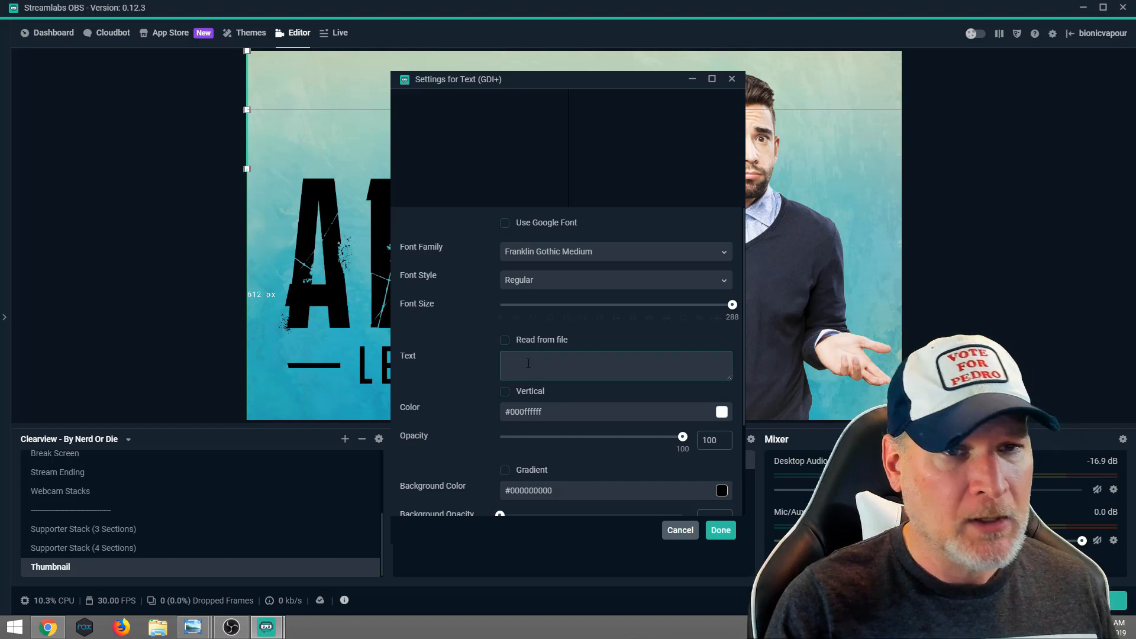
Enter 'Watch Me Win?' as the title text spanning the top of the canvas
text(Wa)
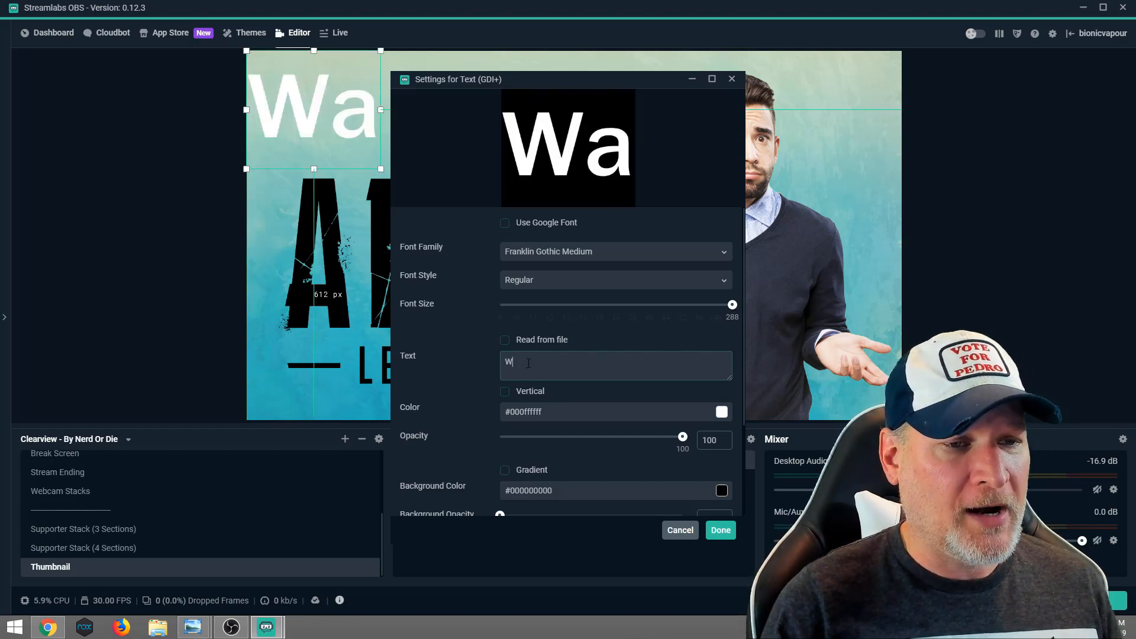
text(tch M)
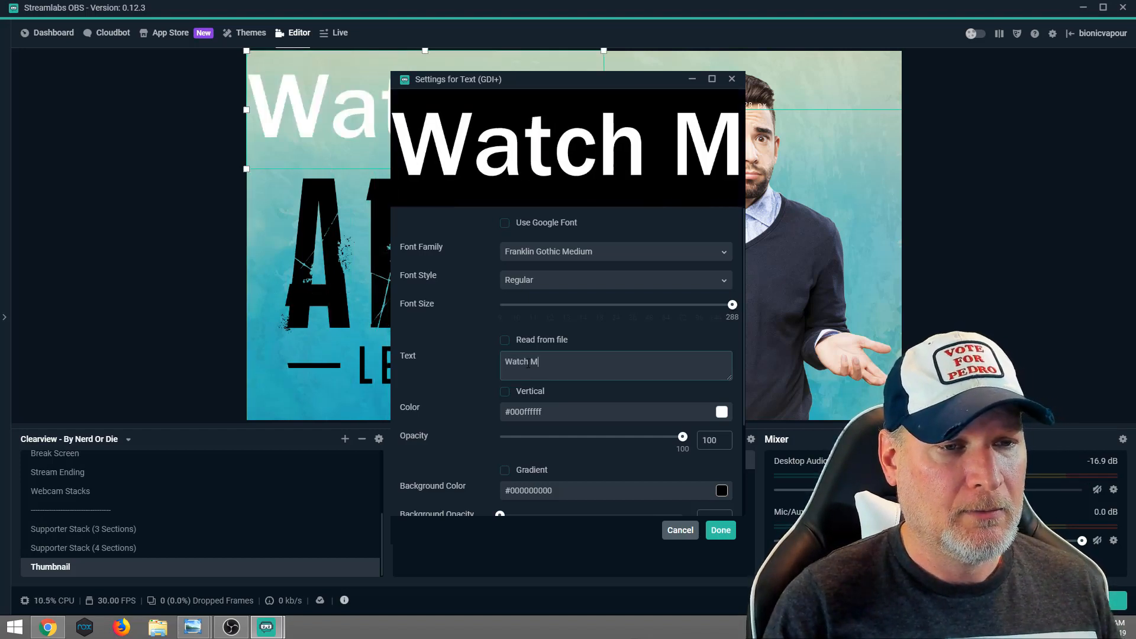
text(e Win)
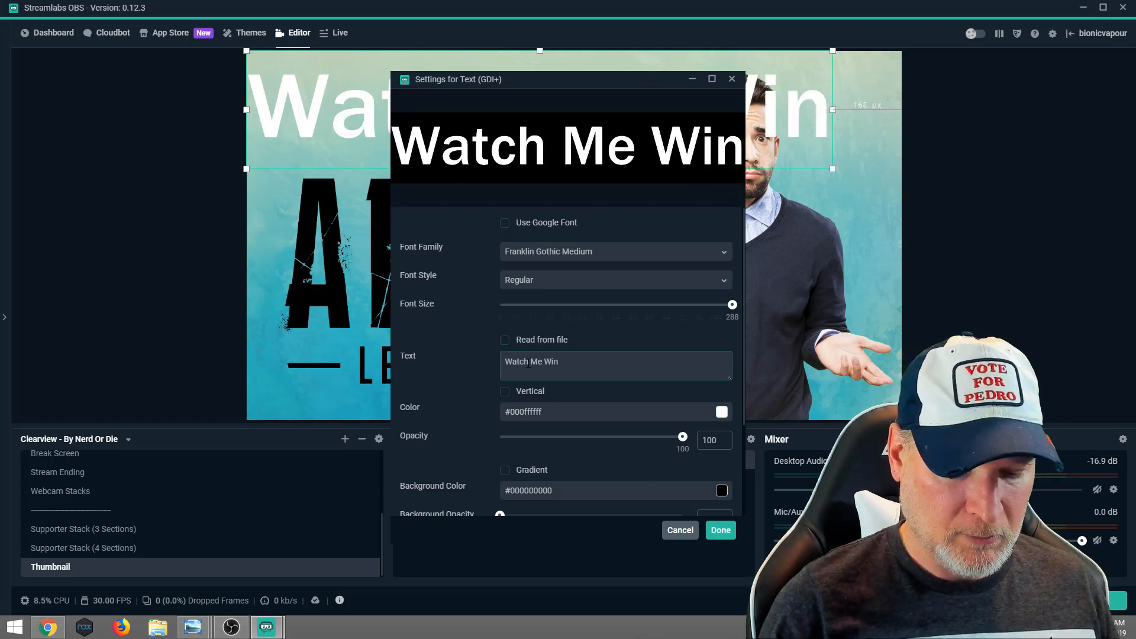
text(?)
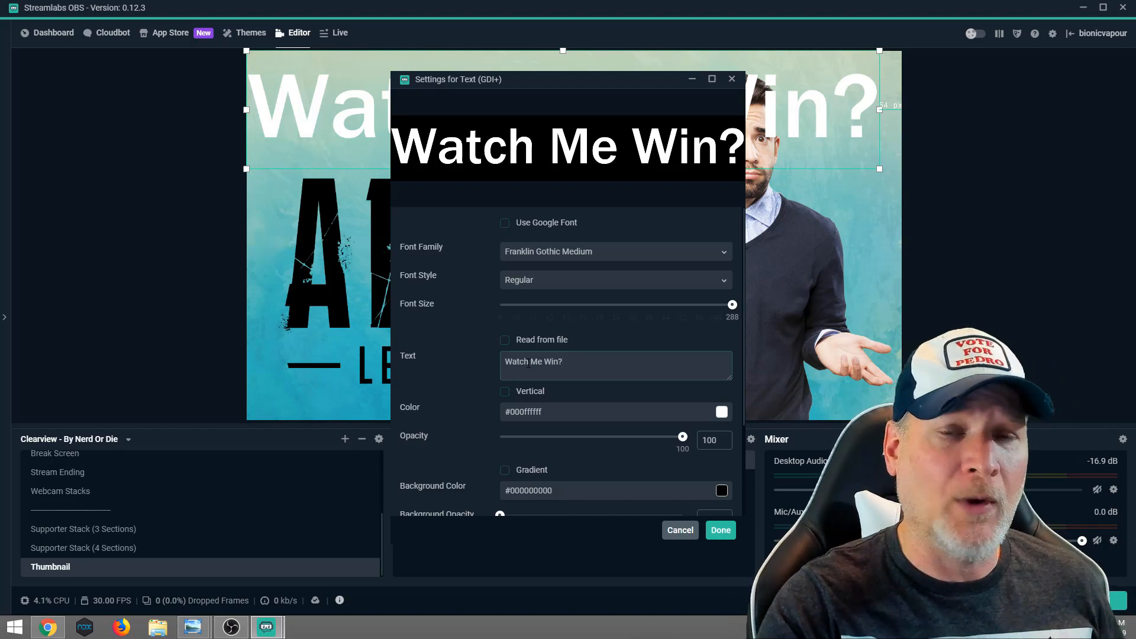
mouse_move(721, 413)
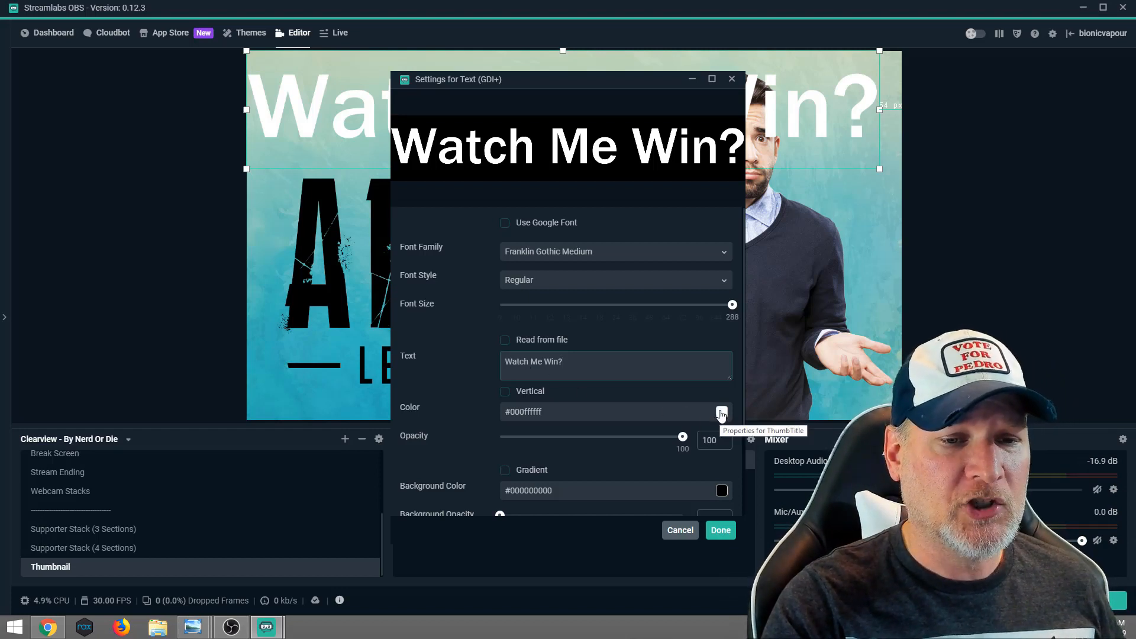
Colour the 'Watch Me Win?' title dark red in the Color picker
click(721, 412)
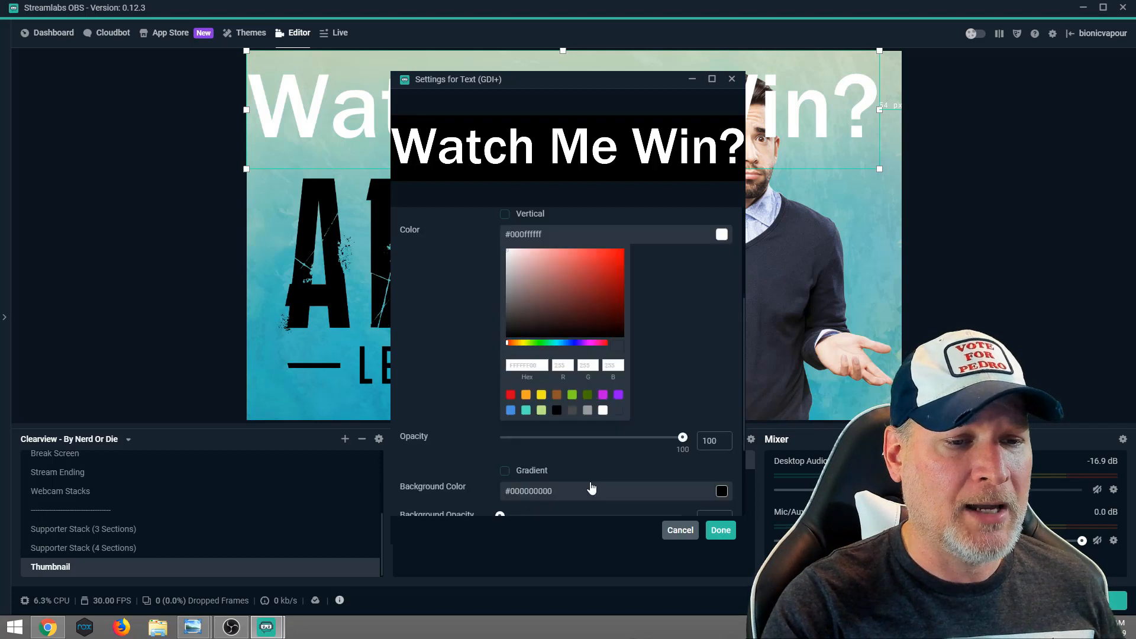
click(586, 290)
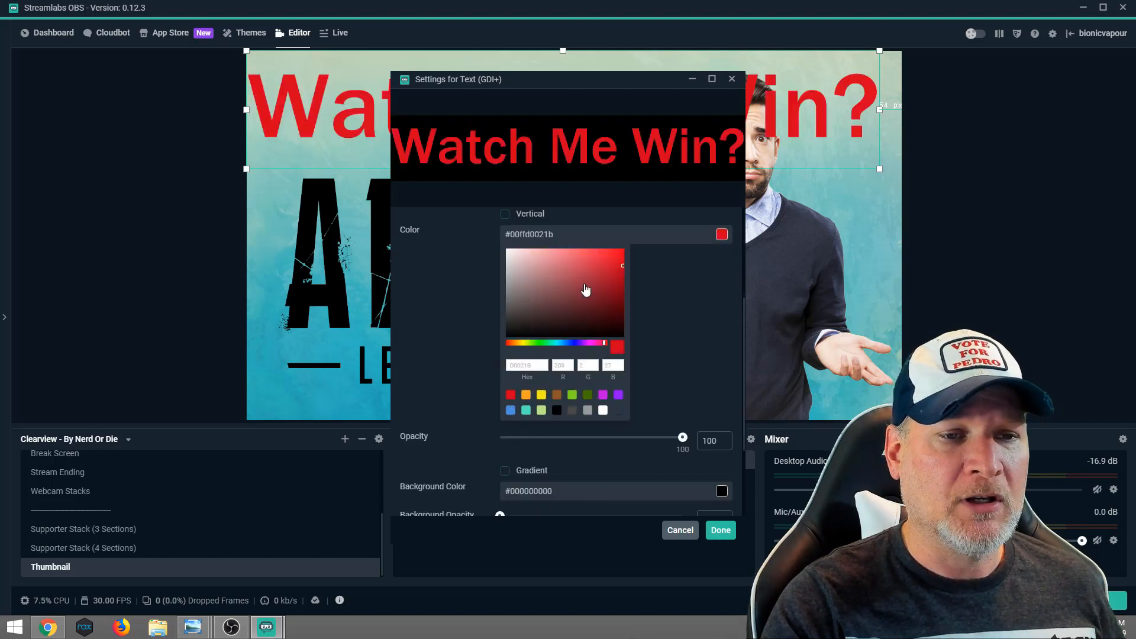
mouse_move(627, 320)
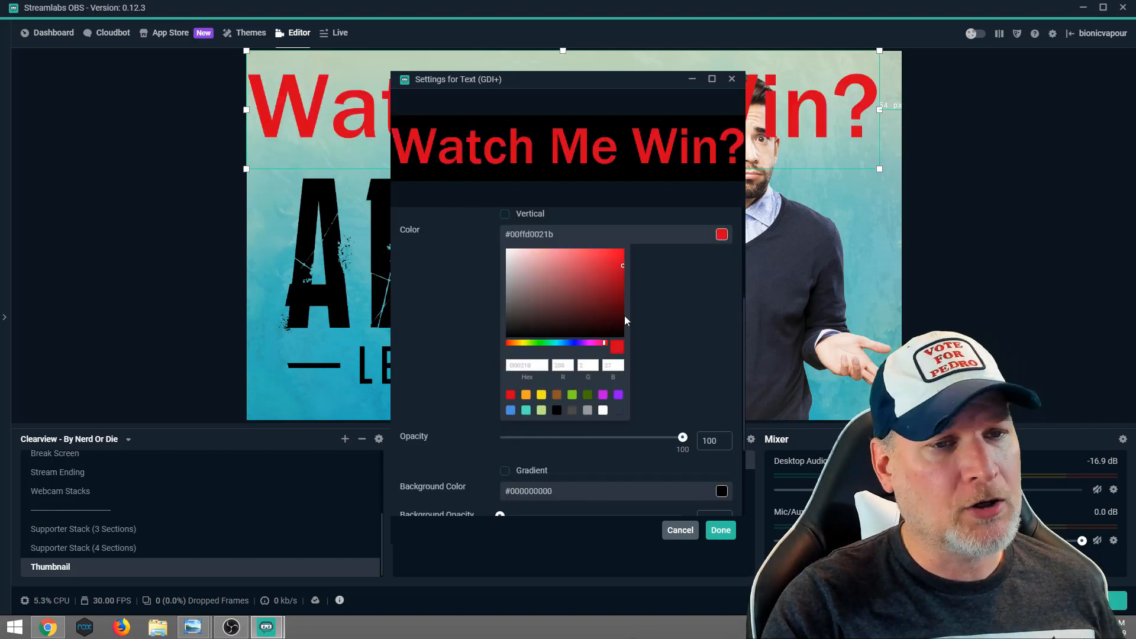
click(621, 282)
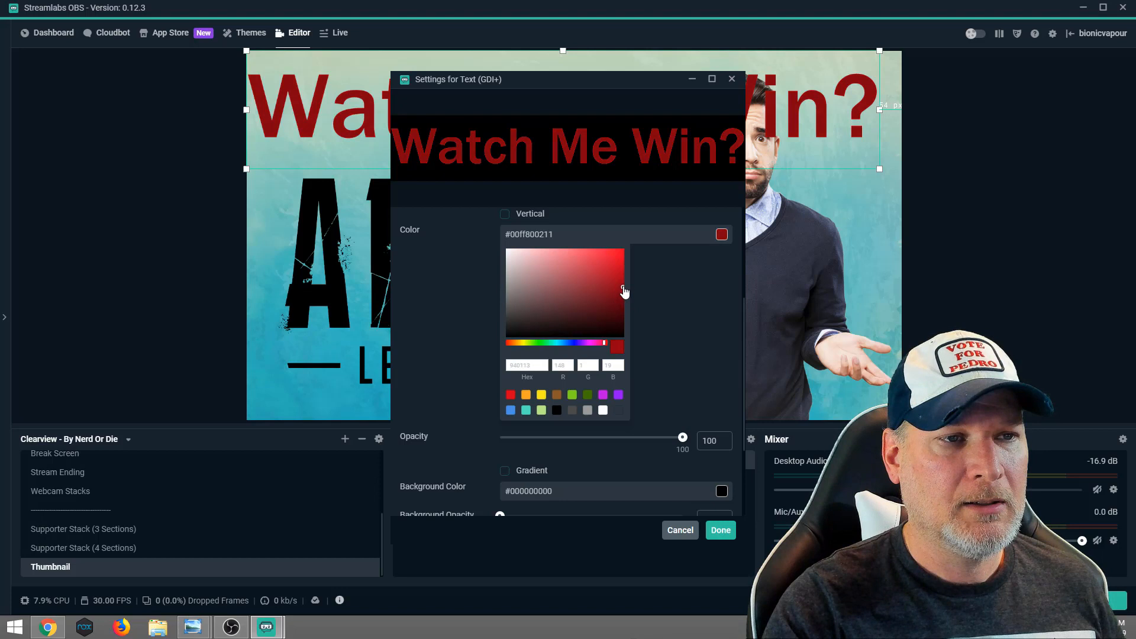
scroll(down, 3)
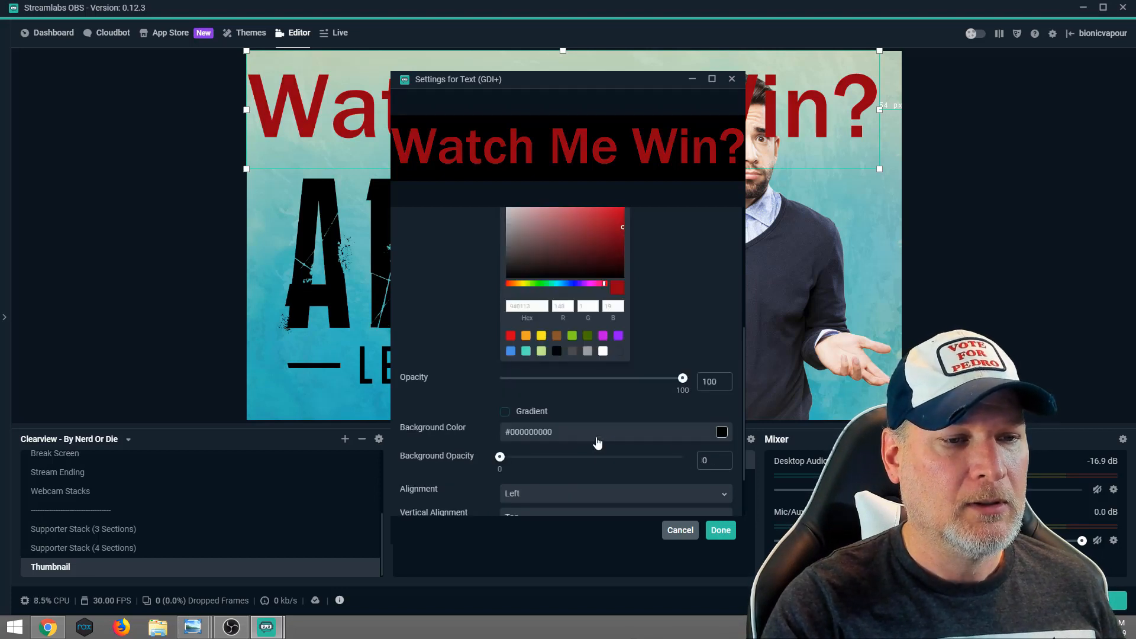
scroll(down, 3)
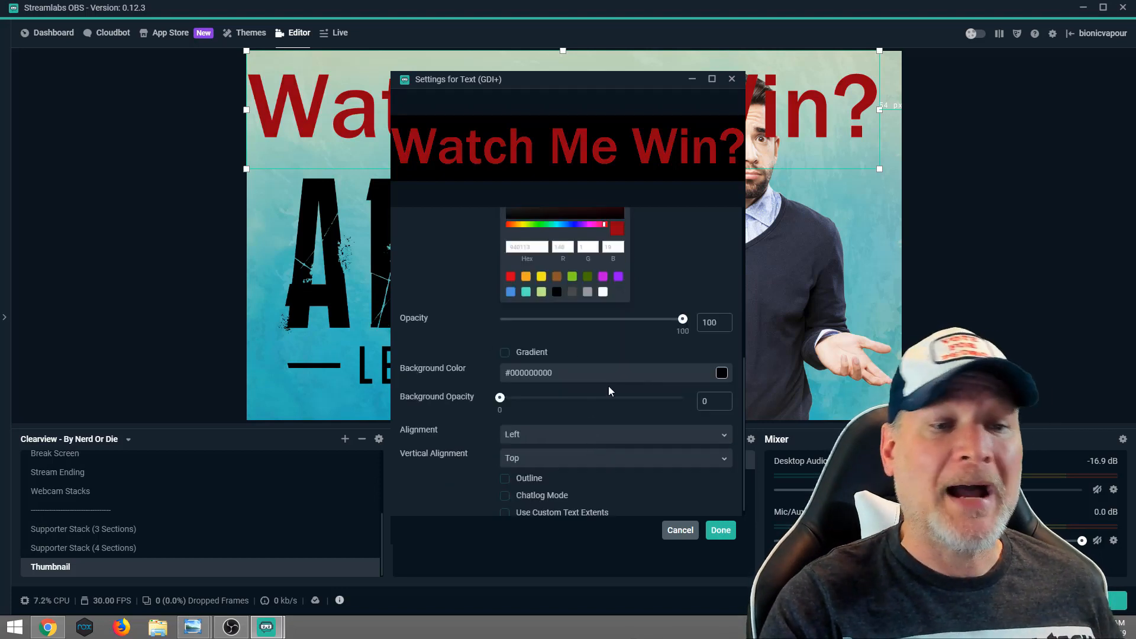
mouse_move(608, 392)
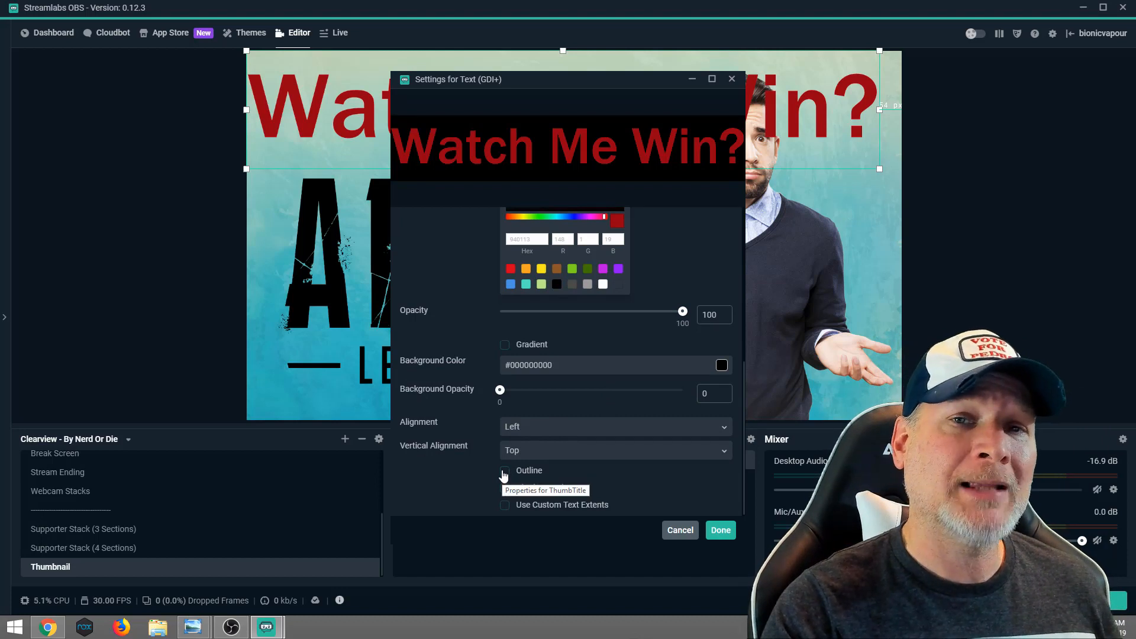
Enable a black outline of size 14 around the red title
click(504, 470)
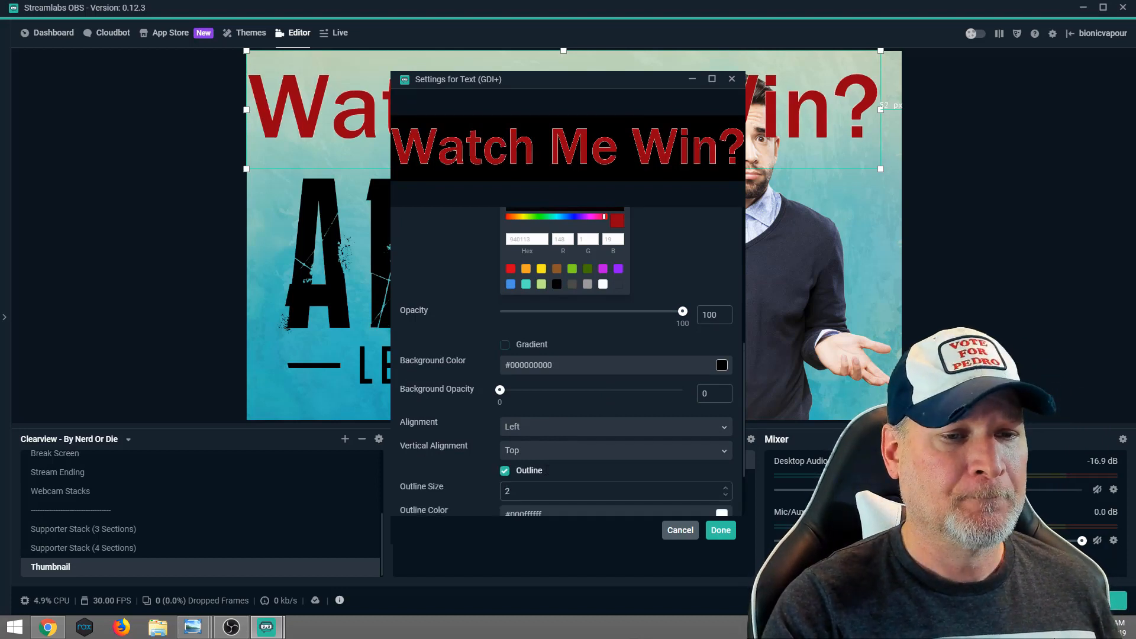
scroll(down, 3)
text(15)
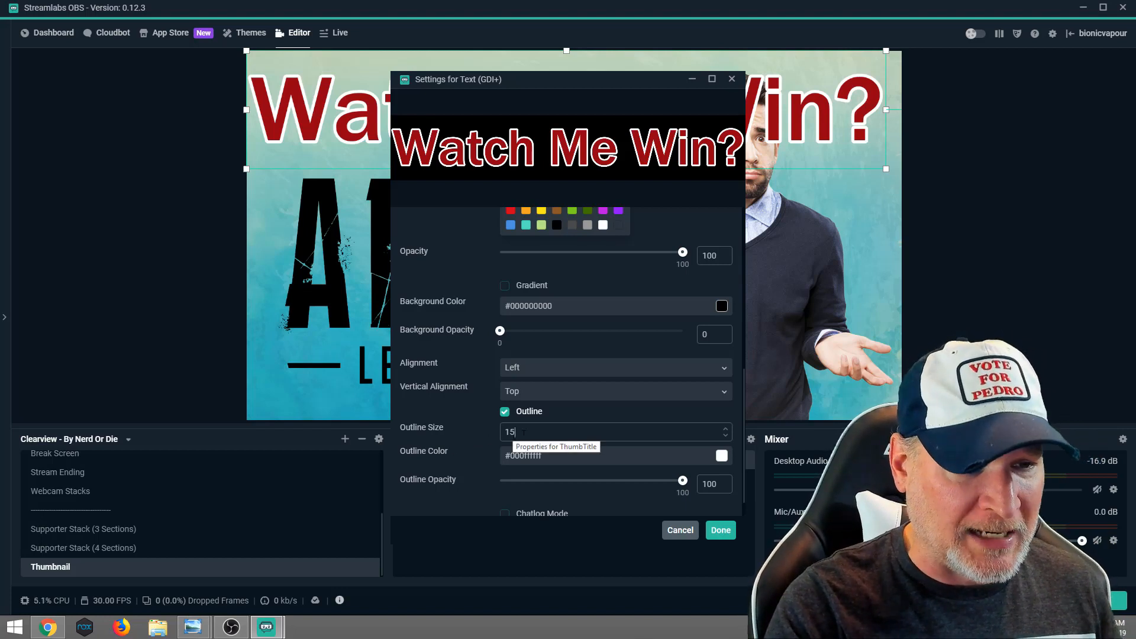
click(724, 436)
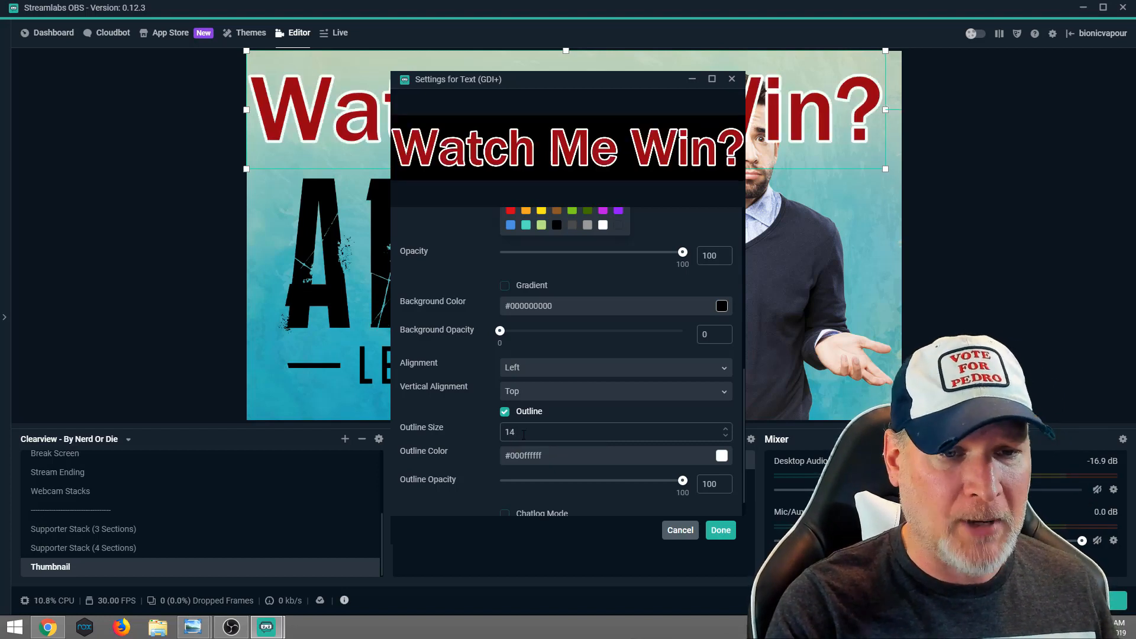
click(721, 454)
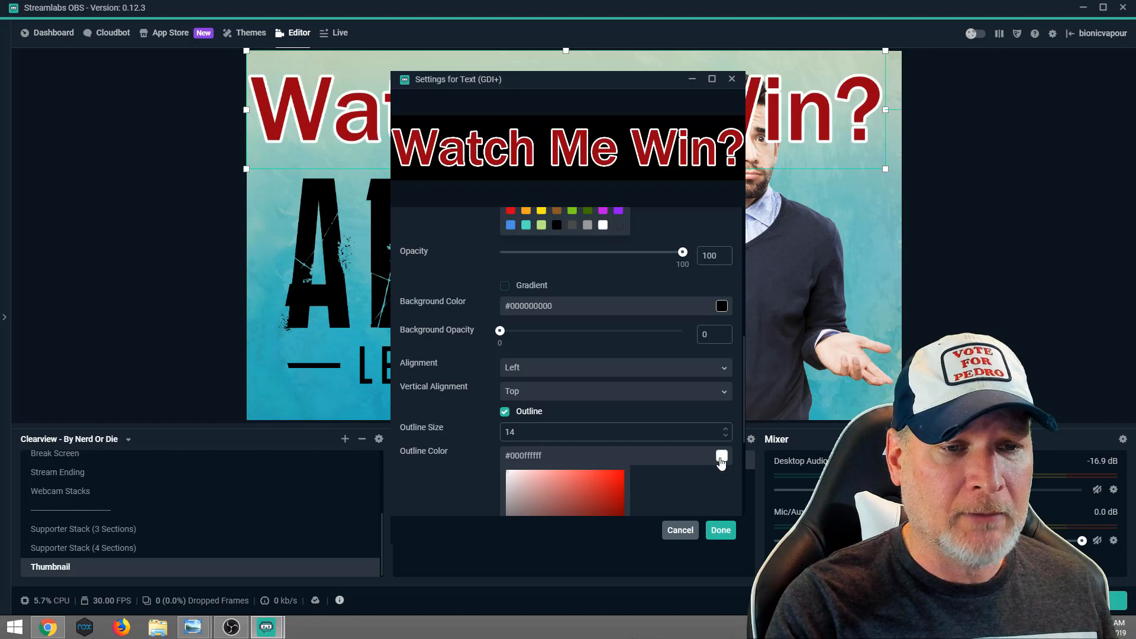
click(720, 455)
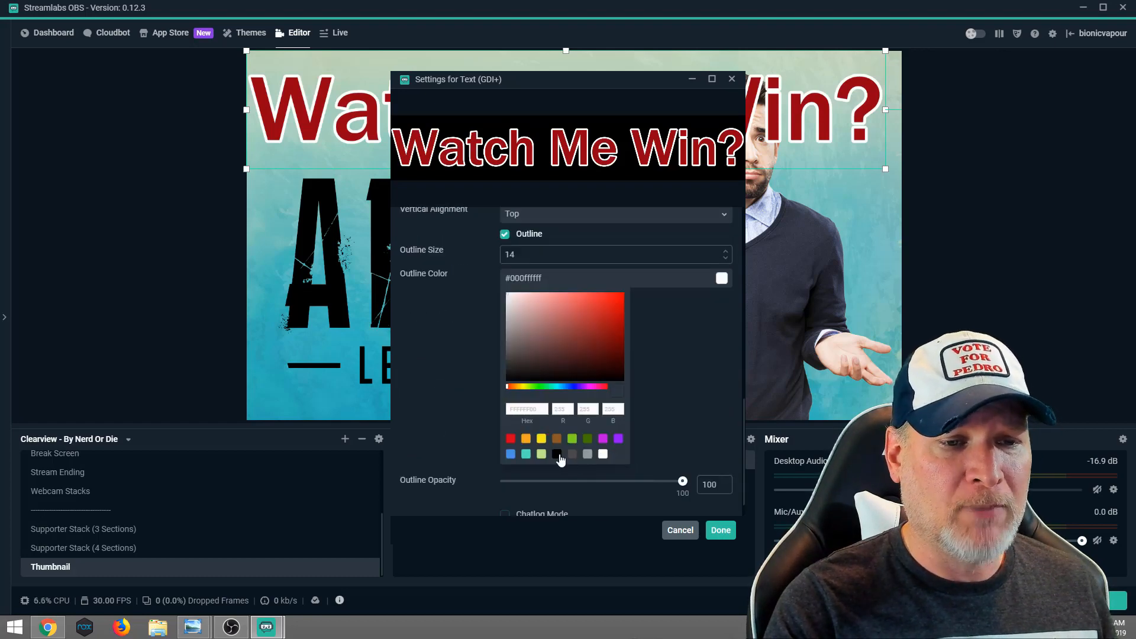
click(719, 530)
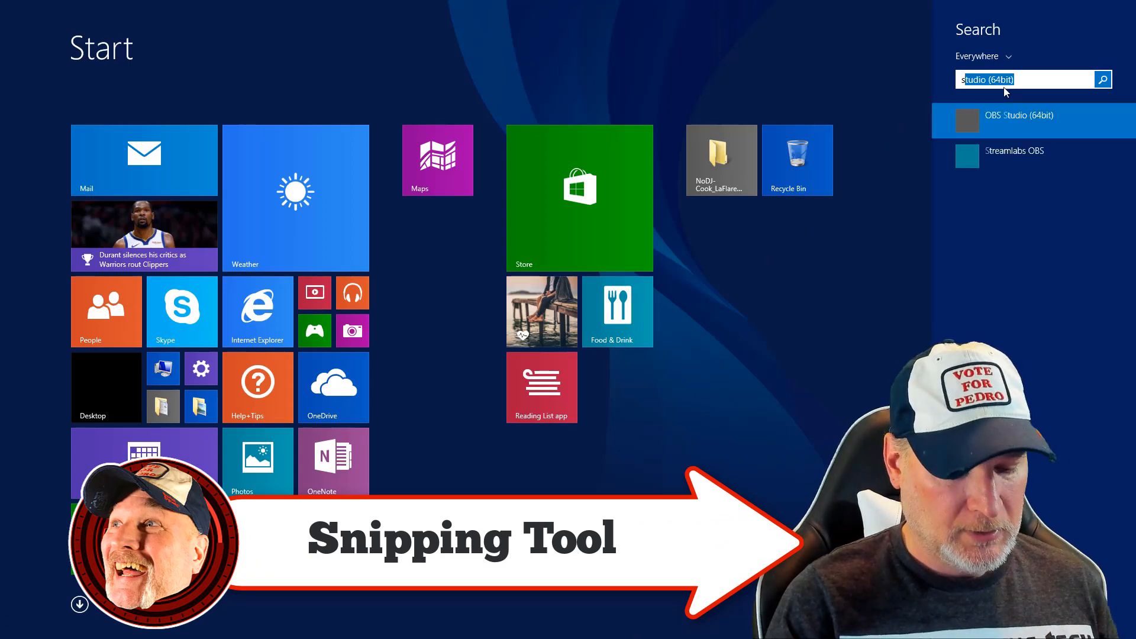
Search for 'snipping tool' from Start and launch Snipping Tool
text(snipping Tool)
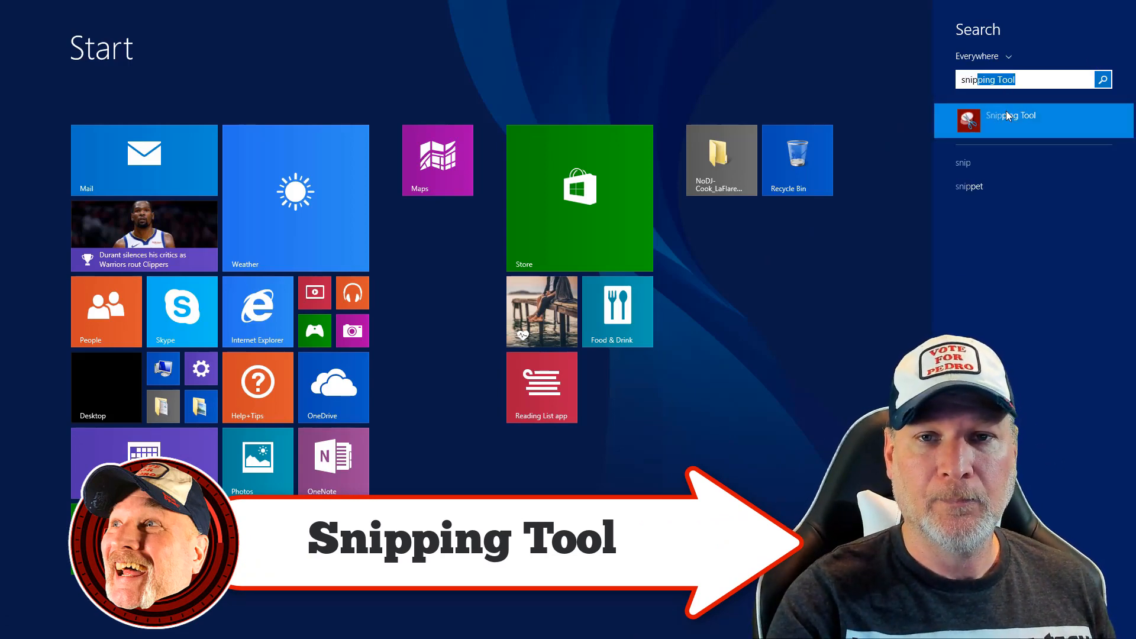
click(1011, 121)
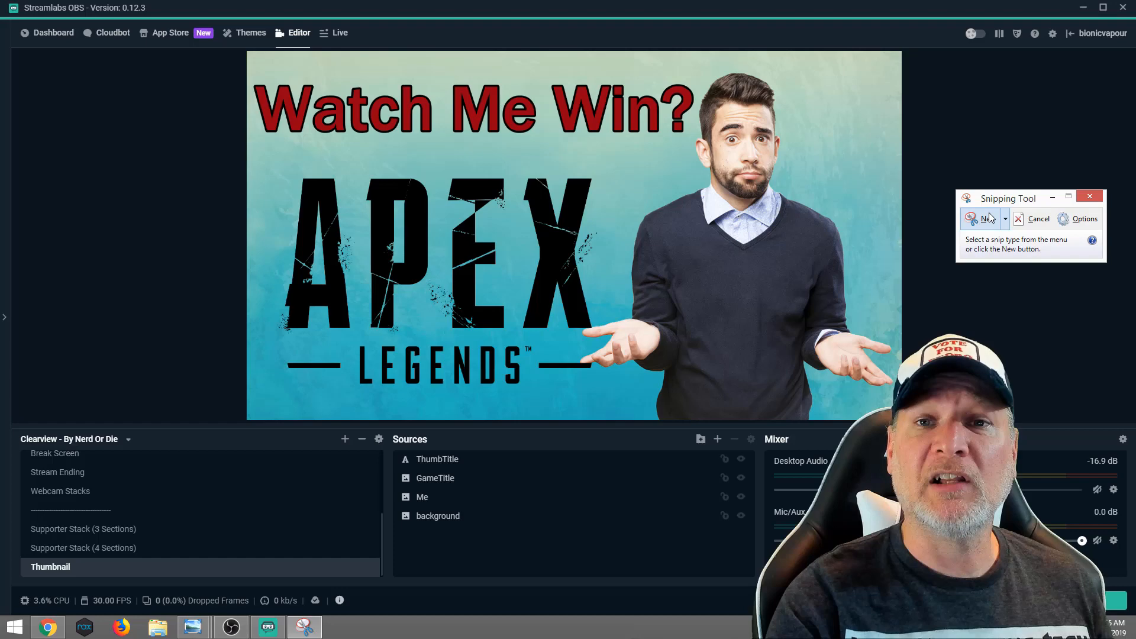
mouse_move(980, 218)
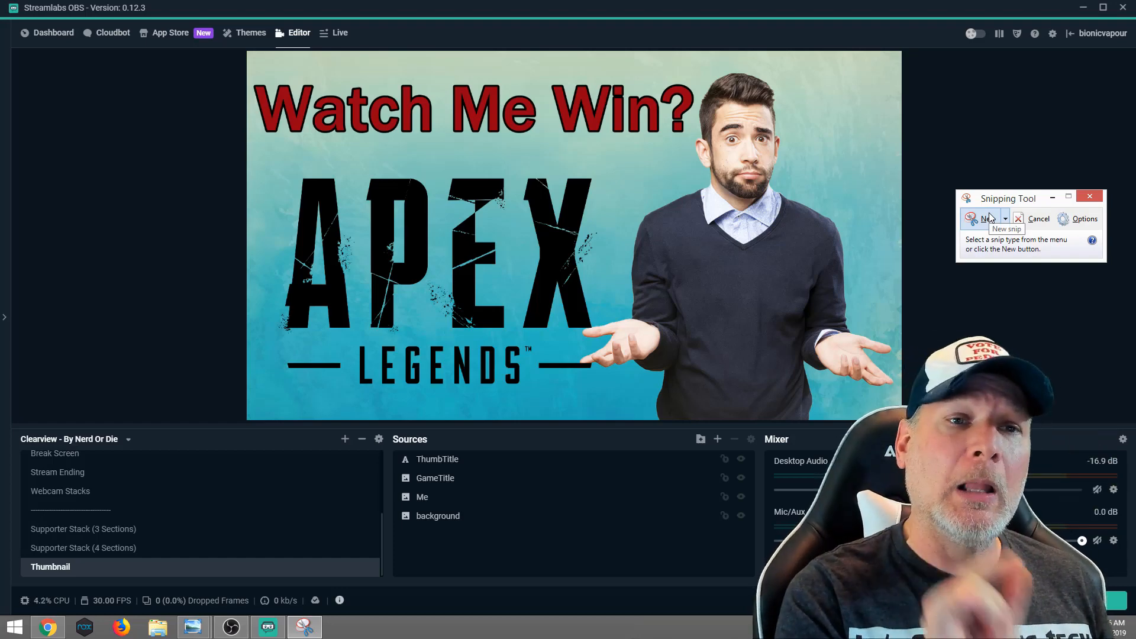
mouse_move(518, 66)
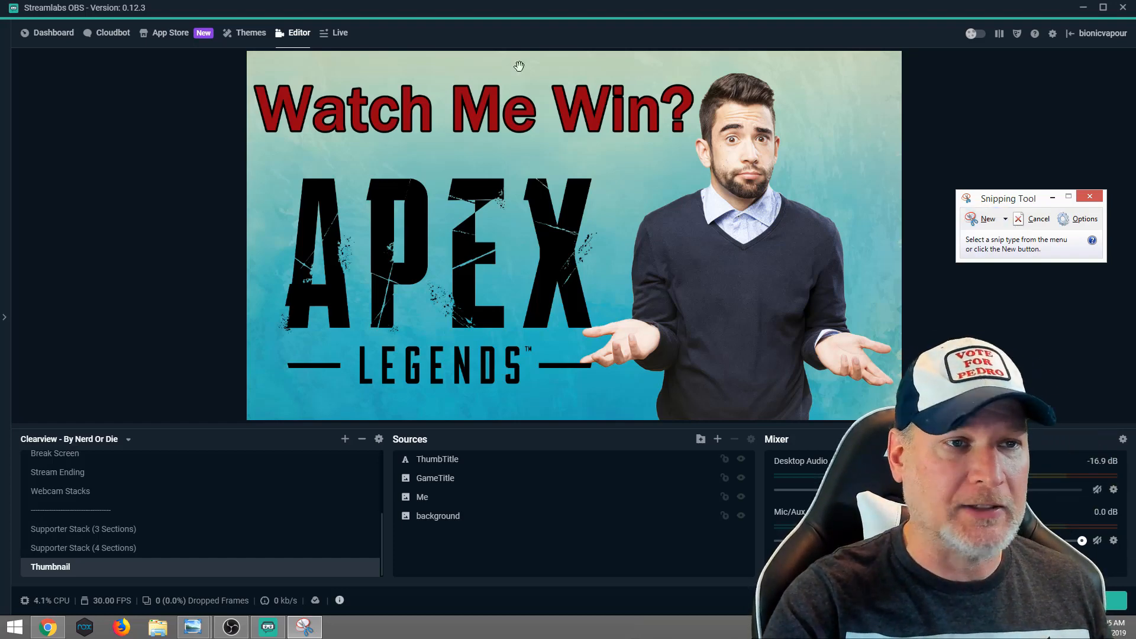
mouse_move(958, 142)
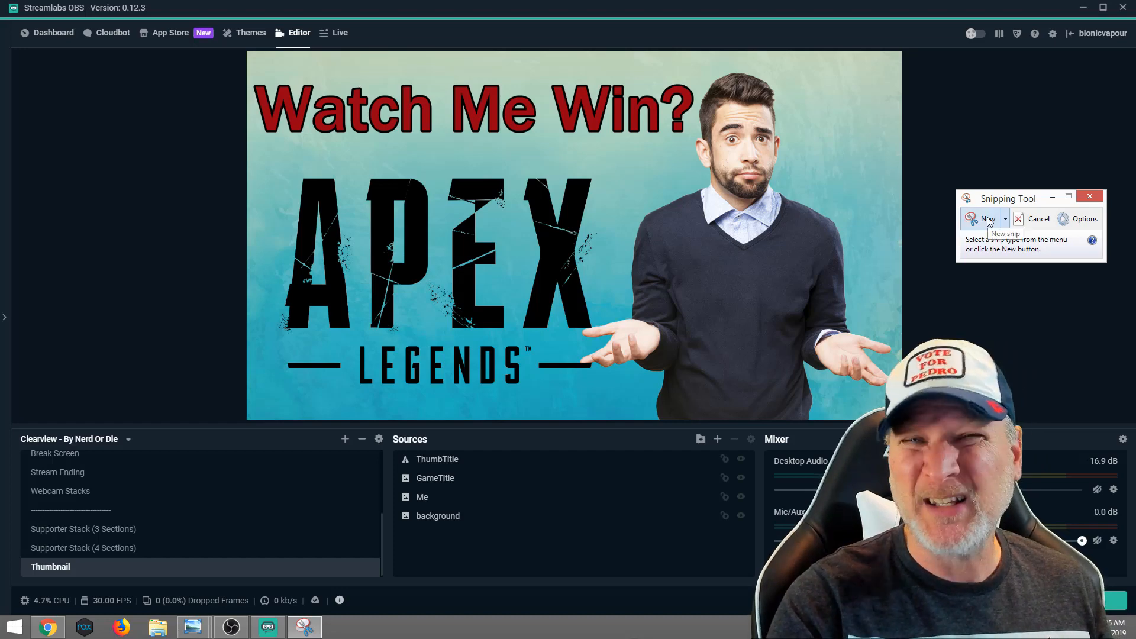
Capture a new rectangular snip around the Watch Me Win? thumbnail preview
click(983, 219)
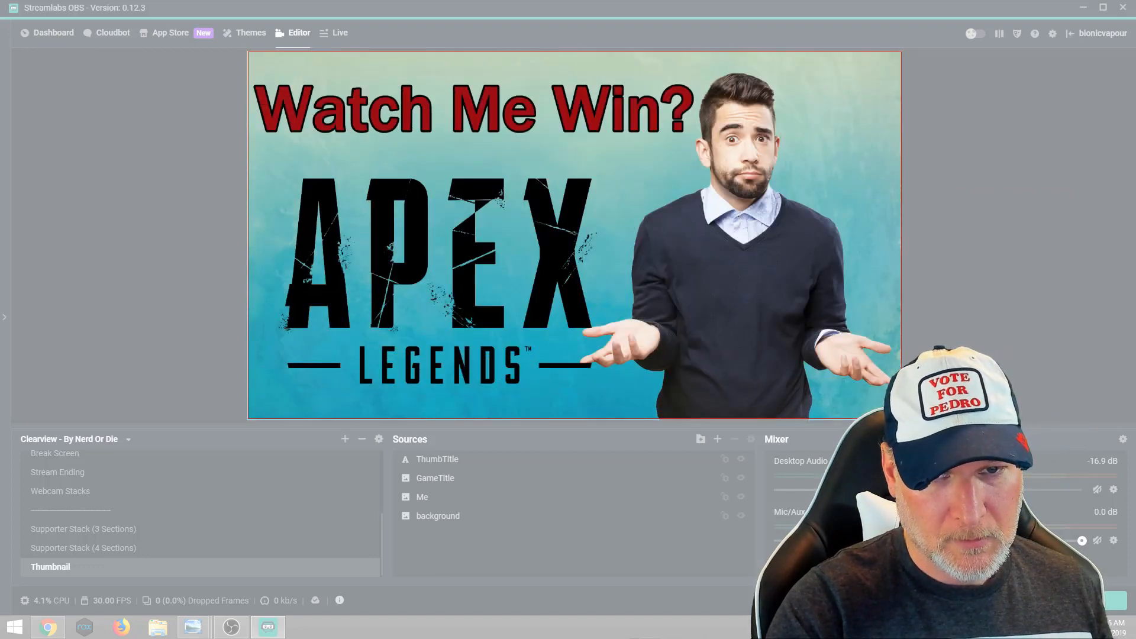
click(303, 627)
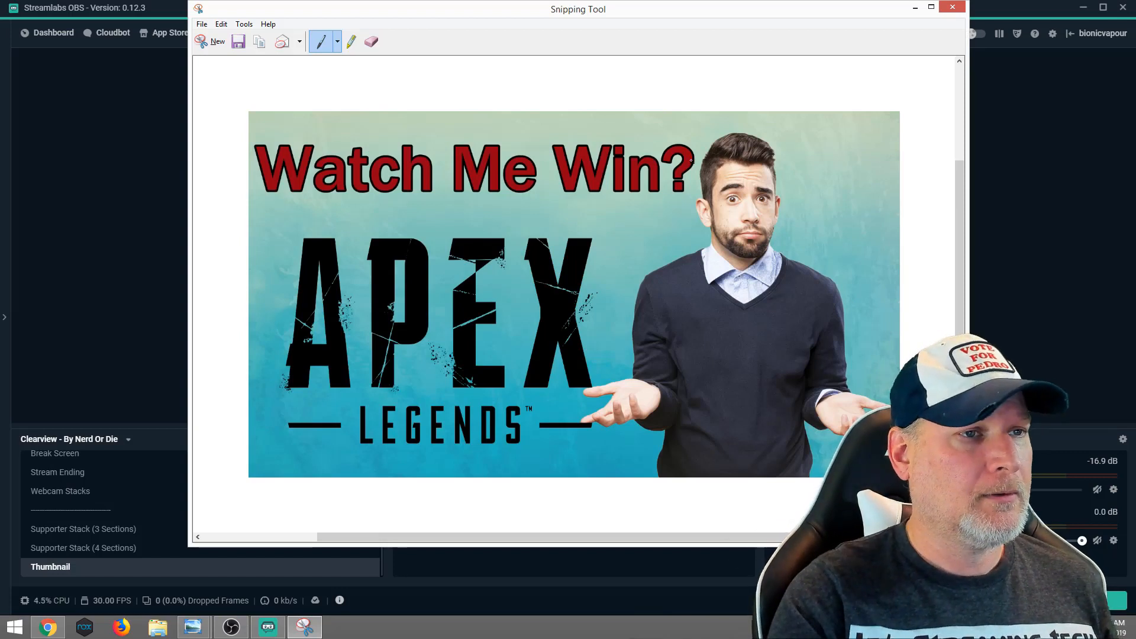
Save the snip via Save As as PNG 'ApexLegendsAndSomeDude' in Pictures\Thumbnails
click(201, 23)
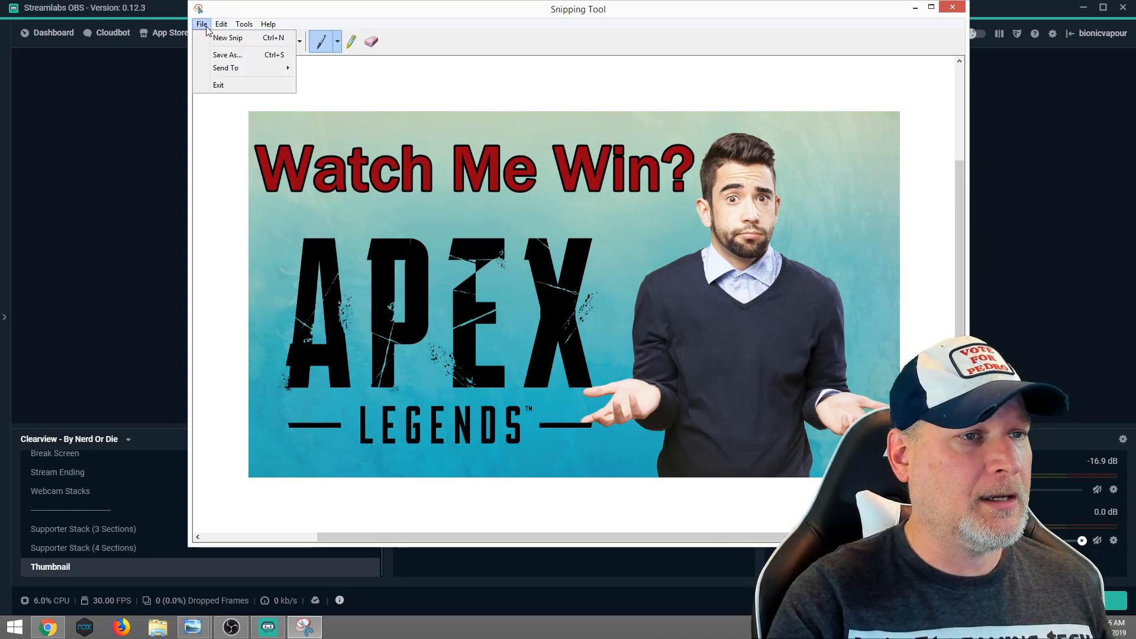
mouse_move(227, 54)
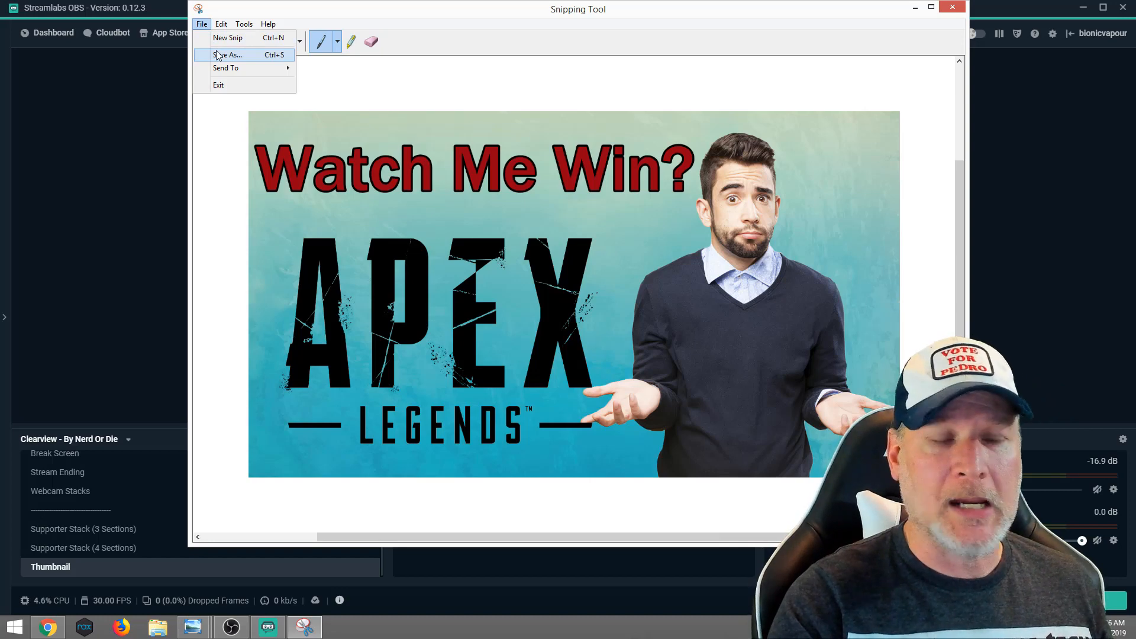
click(229, 55)
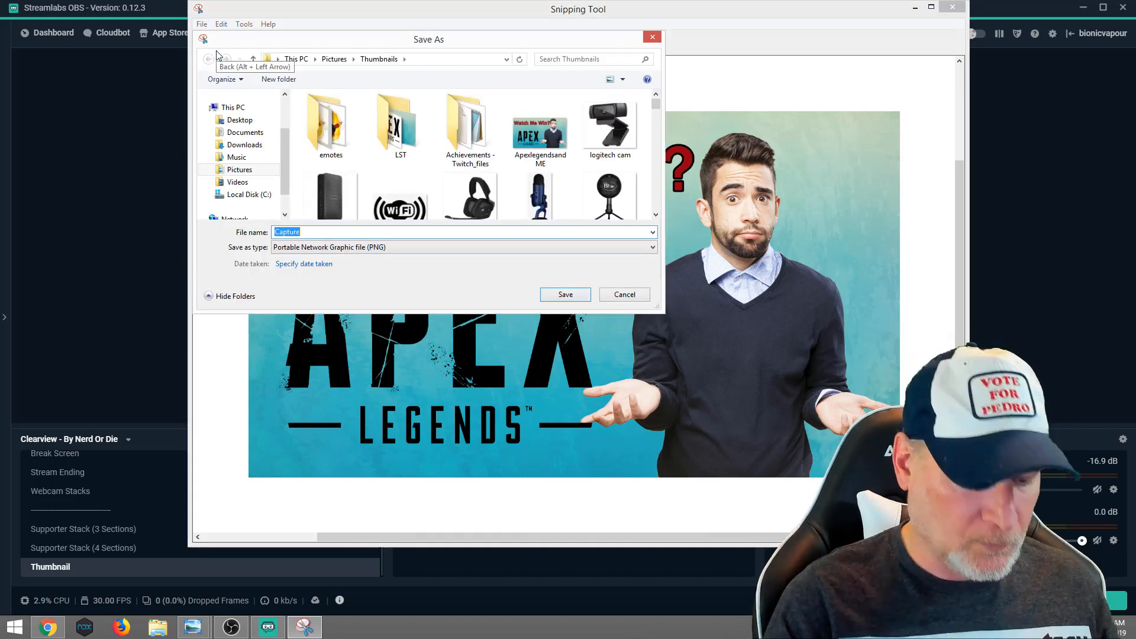
text(ApexLeg)
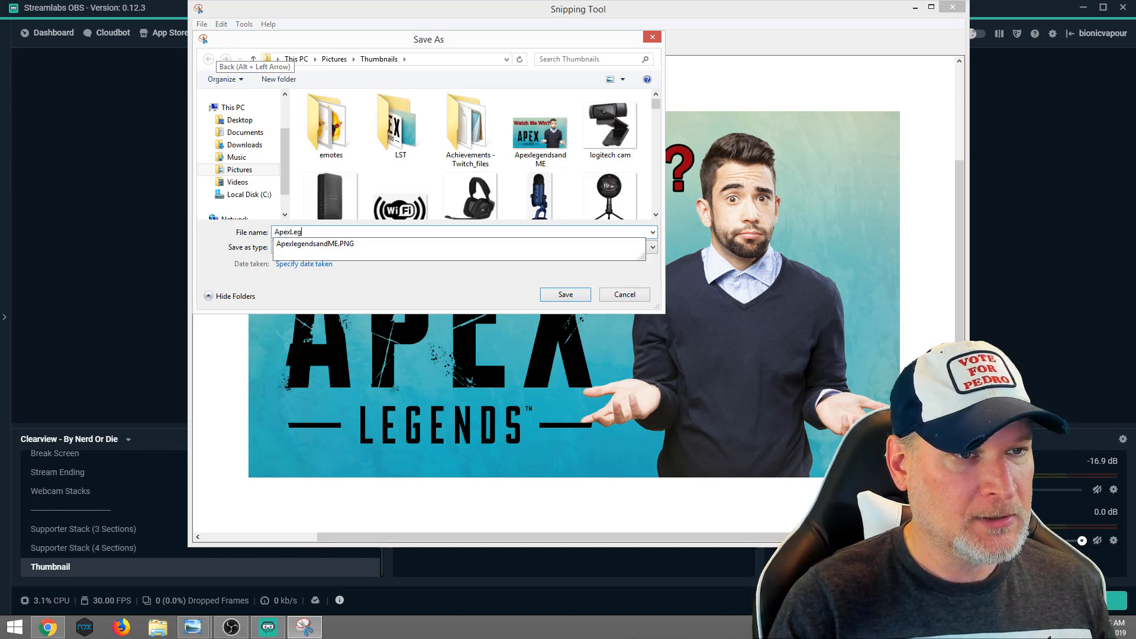
text(ends)
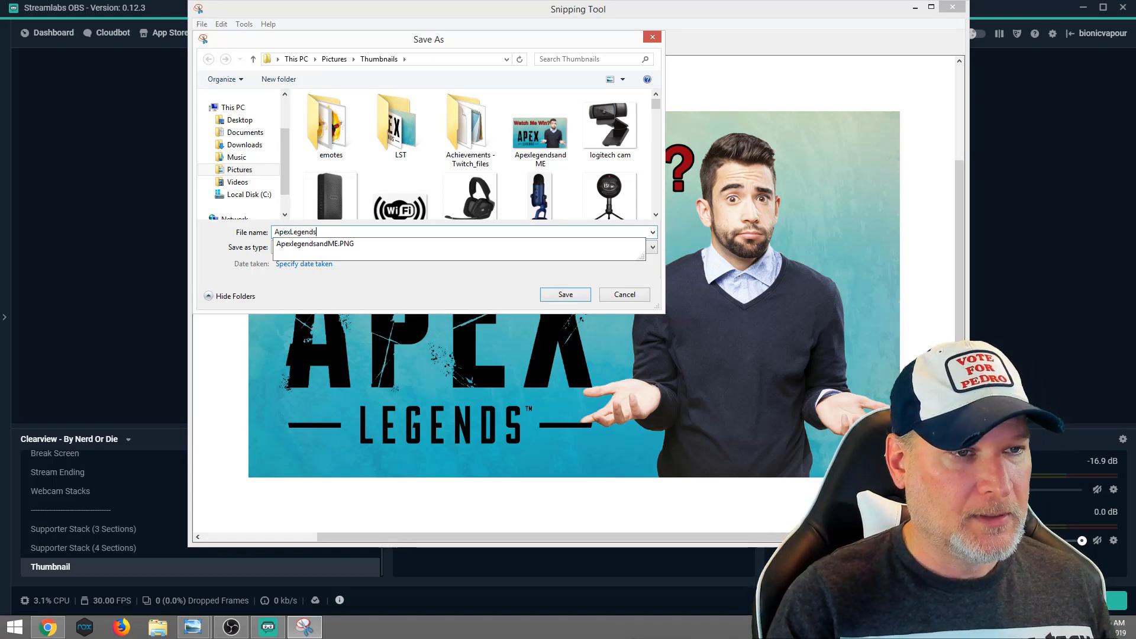
text(AndSomeD)
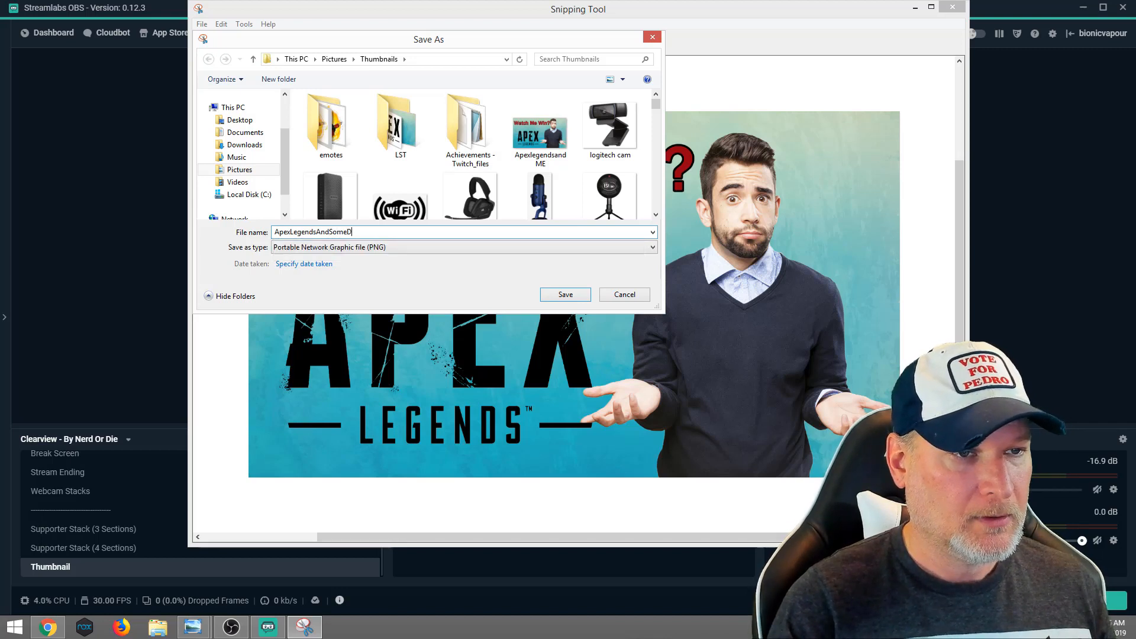
text(ude)
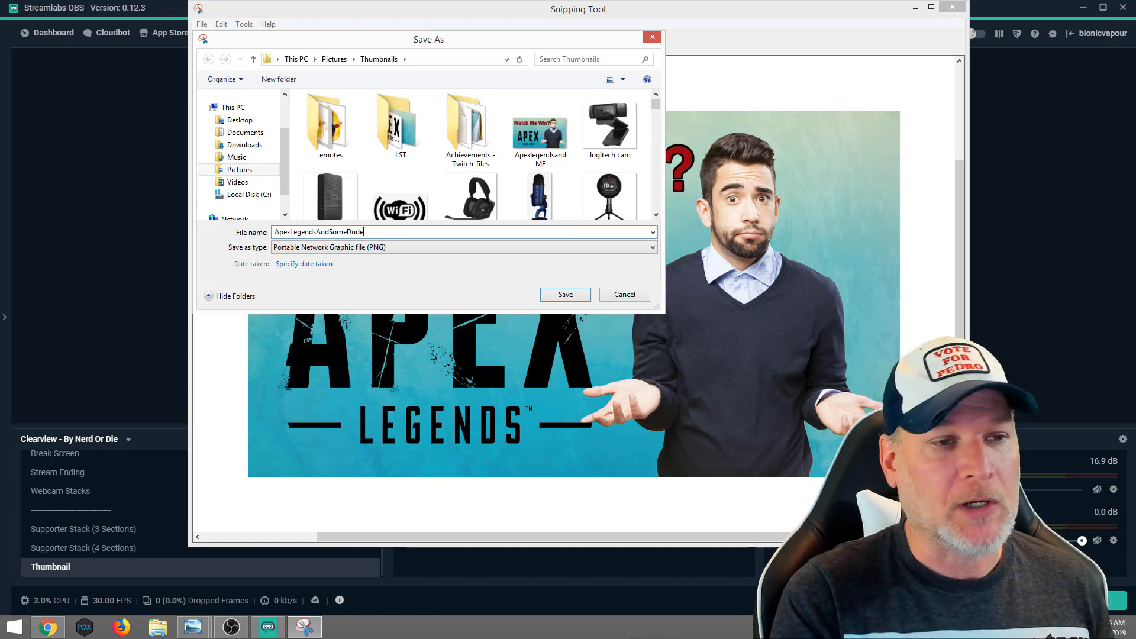
click(564, 295)
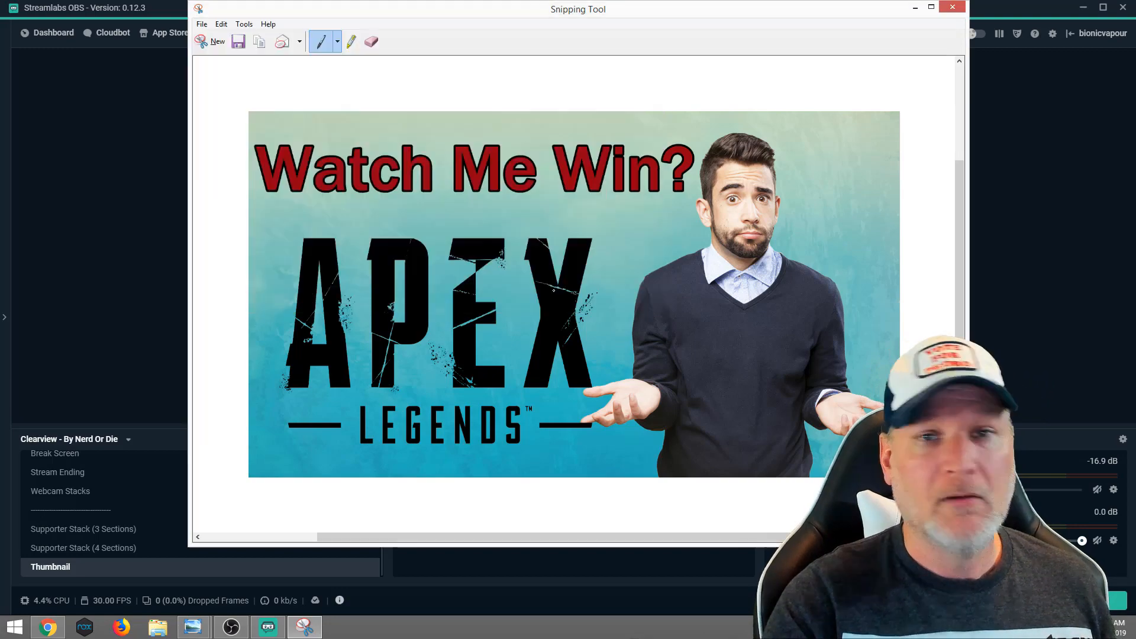